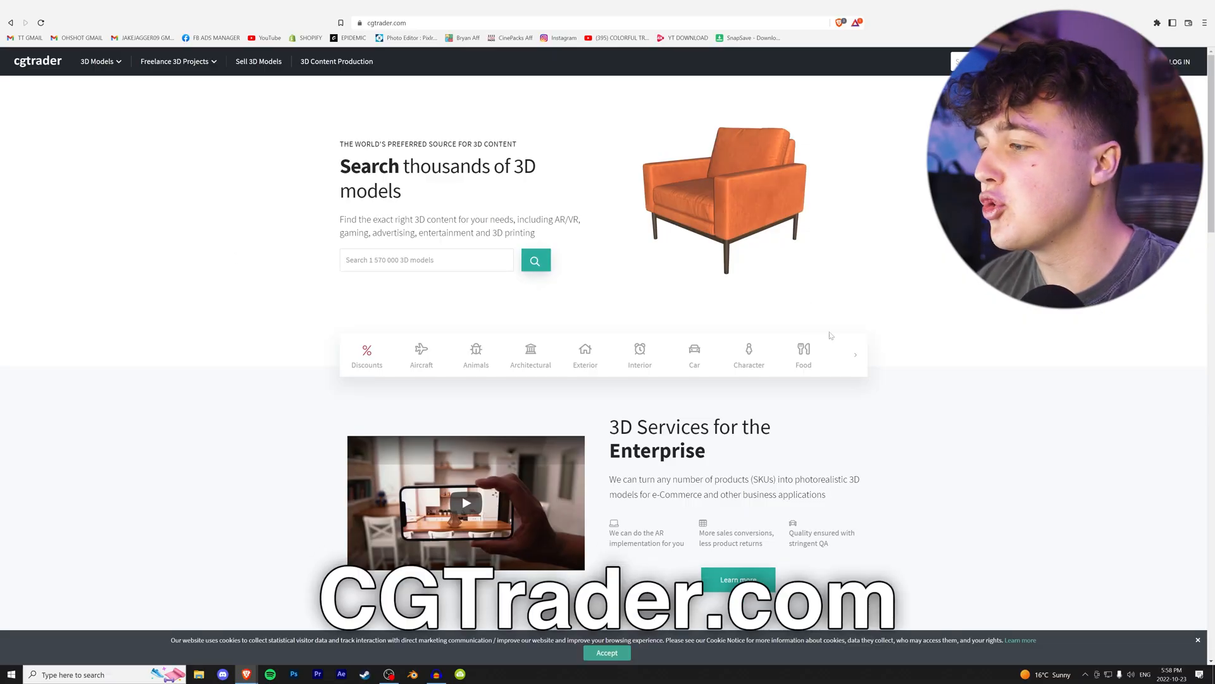
Show CGTrader's full 3D model catalogue filtered to free models only.
{"action": "scroll", "scroll_direction": "down", "scroll_amount": 3}
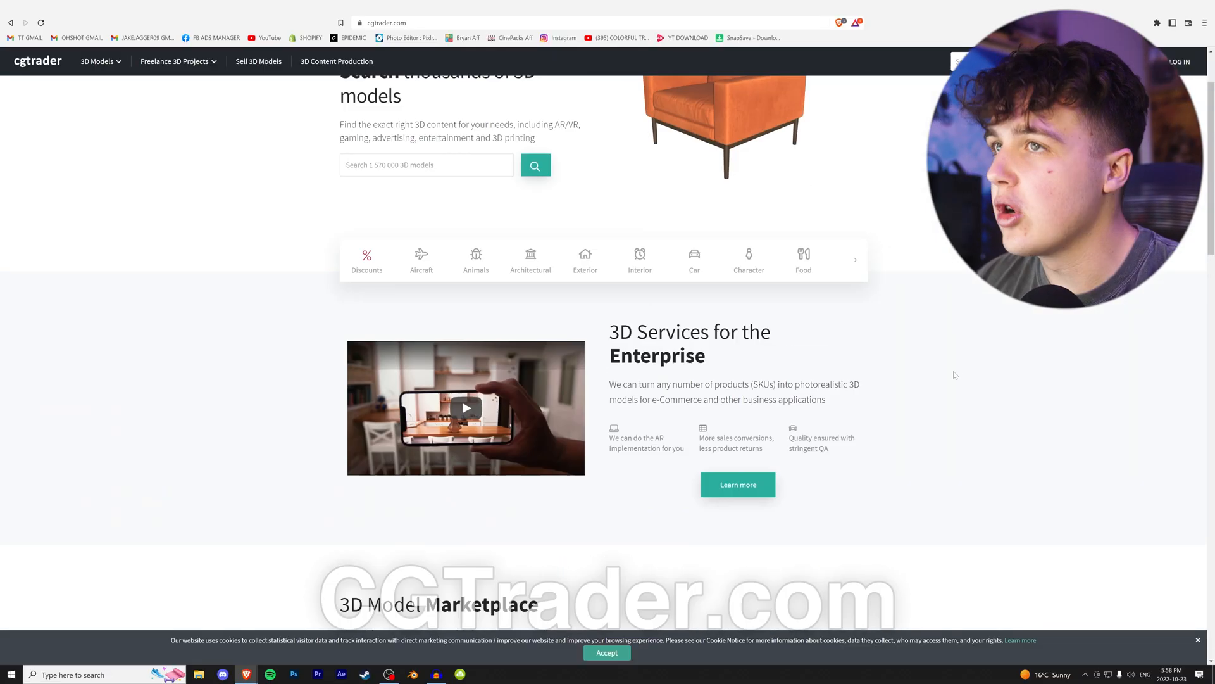
{"action": "left_click", "coordinate": [97, 61]}
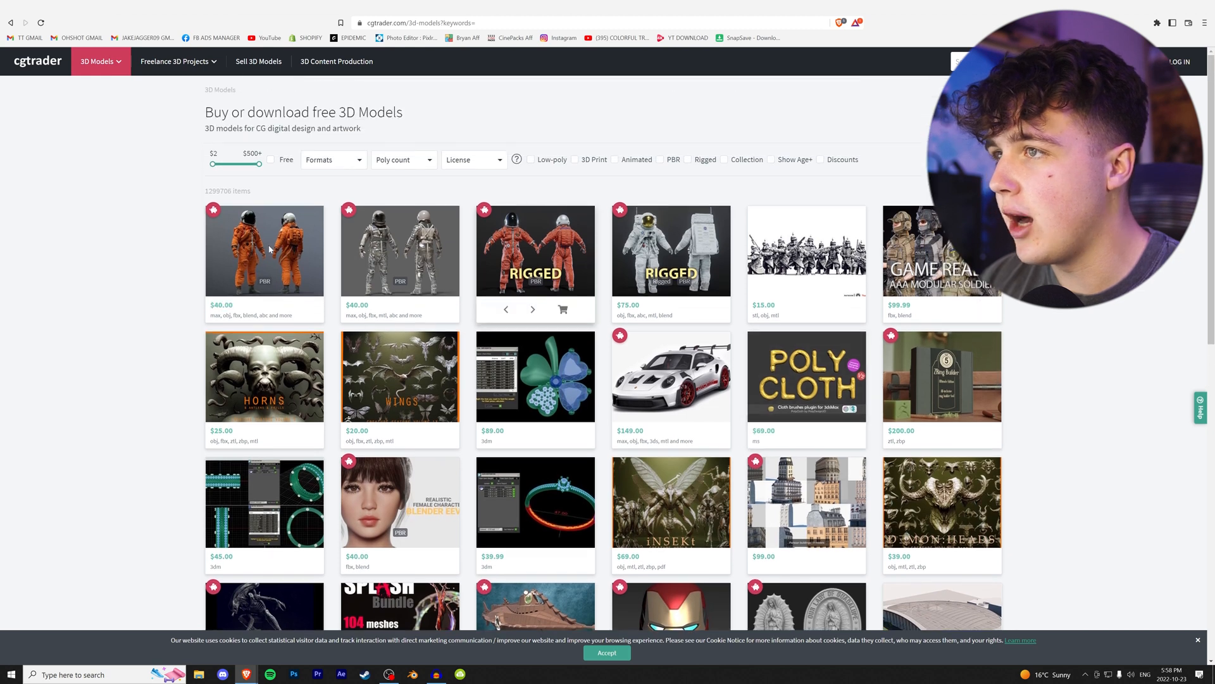
{"action": "left_click", "coordinate": [271, 159]}
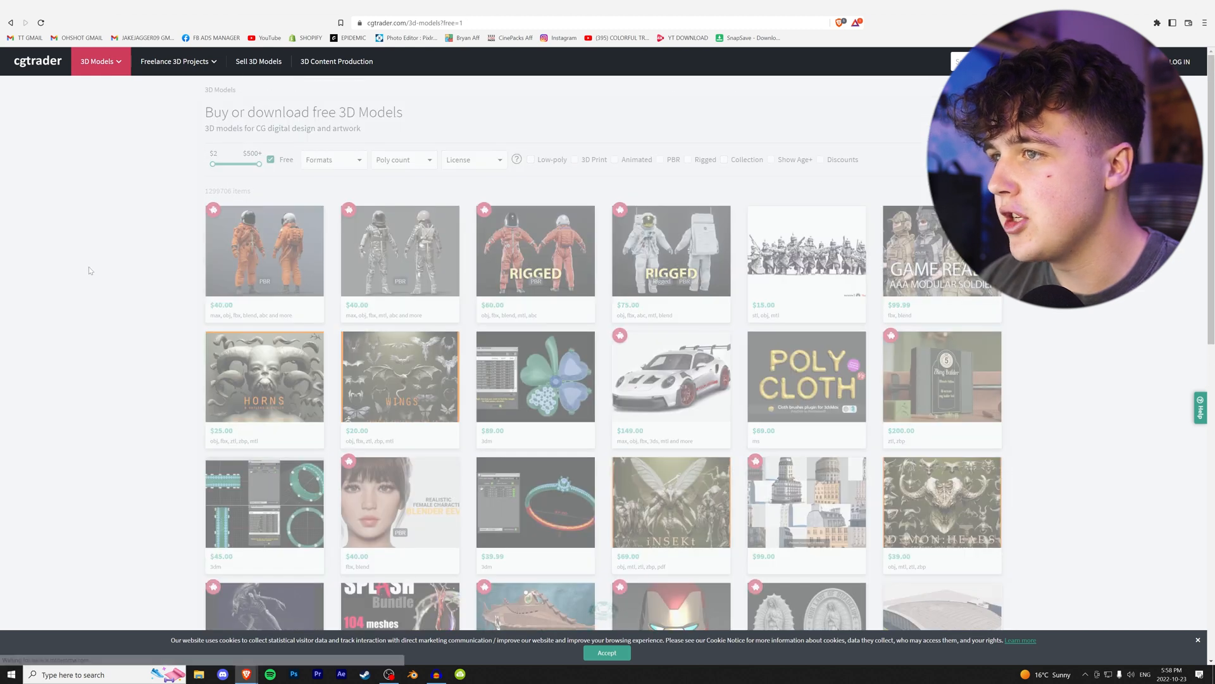
{"action": "scroll", "scroll_direction": "down", "scroll_amount": 3}
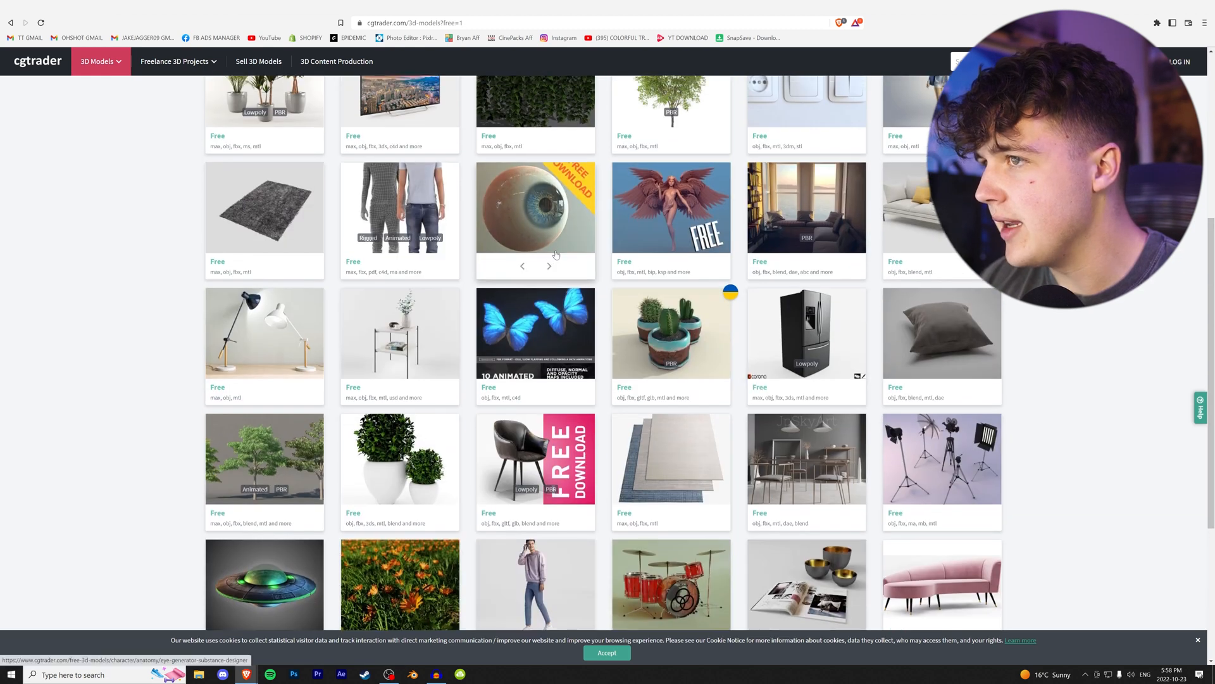
Limit the free models to the OBJ (.obj, .mtl) file format.
{"action": "left_click", "coordinate": [267, 167]}
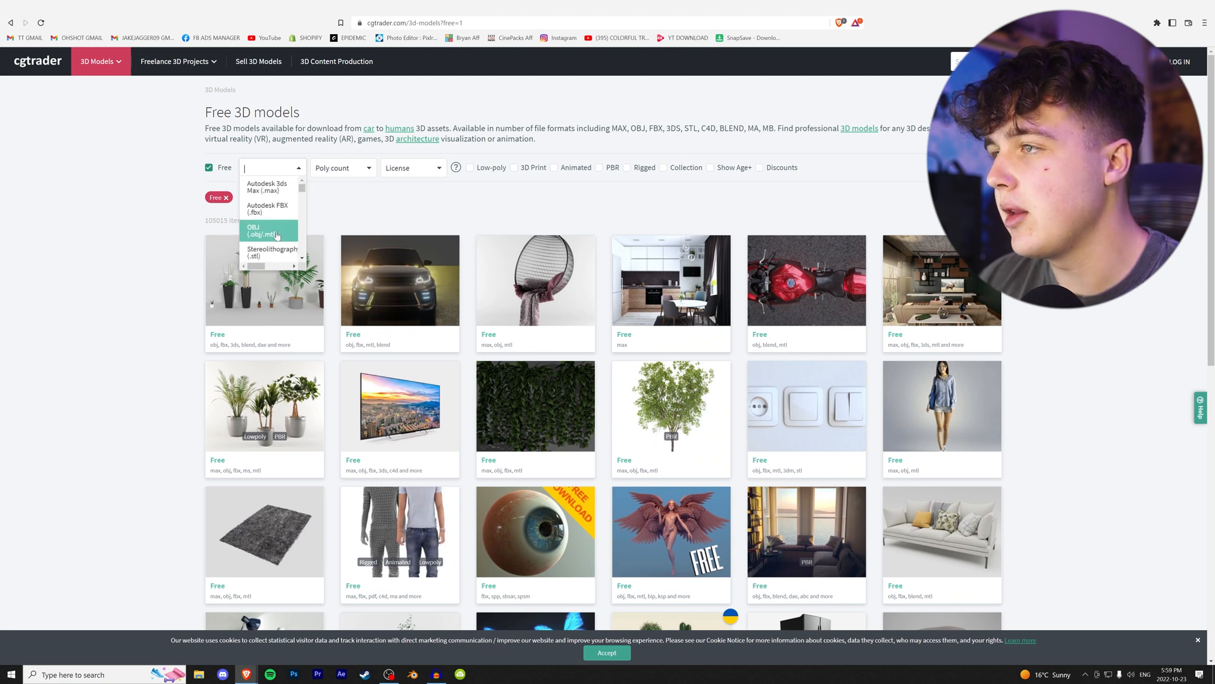
{"action": "left_click", "coordinate": [269, 230]}
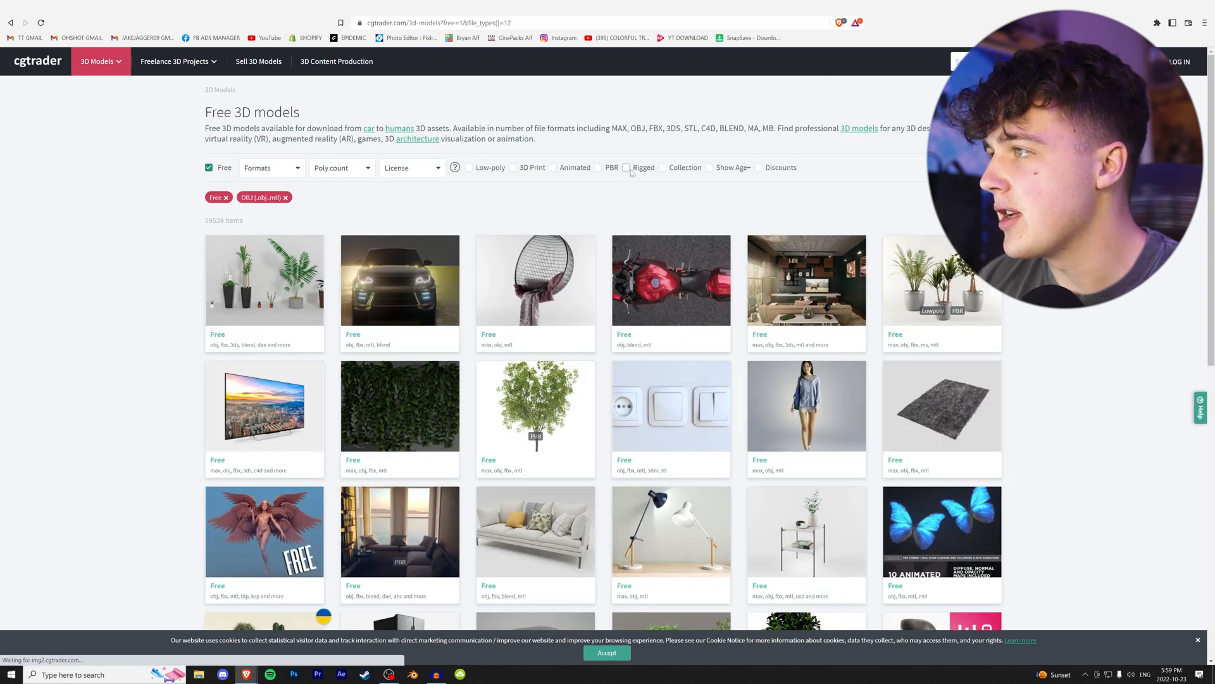
{"action": "left_click", "coordinate": [627, 167]}
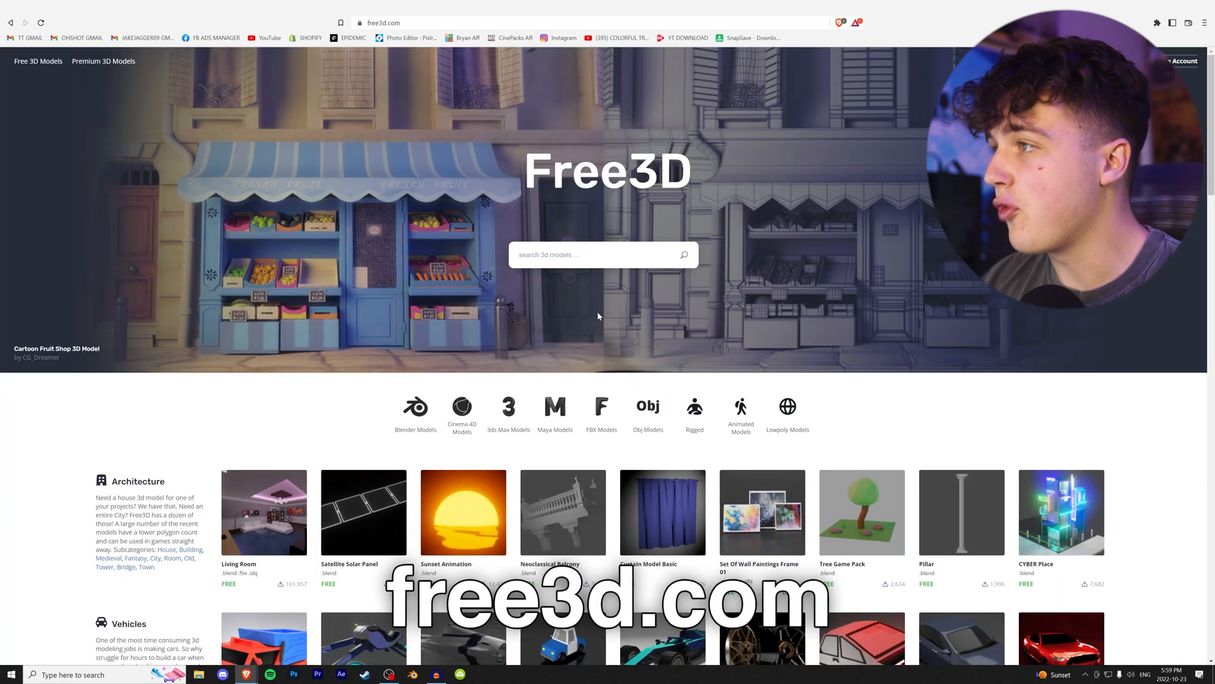
{"action": "mouse_move", "coordinate": [530, 231]}
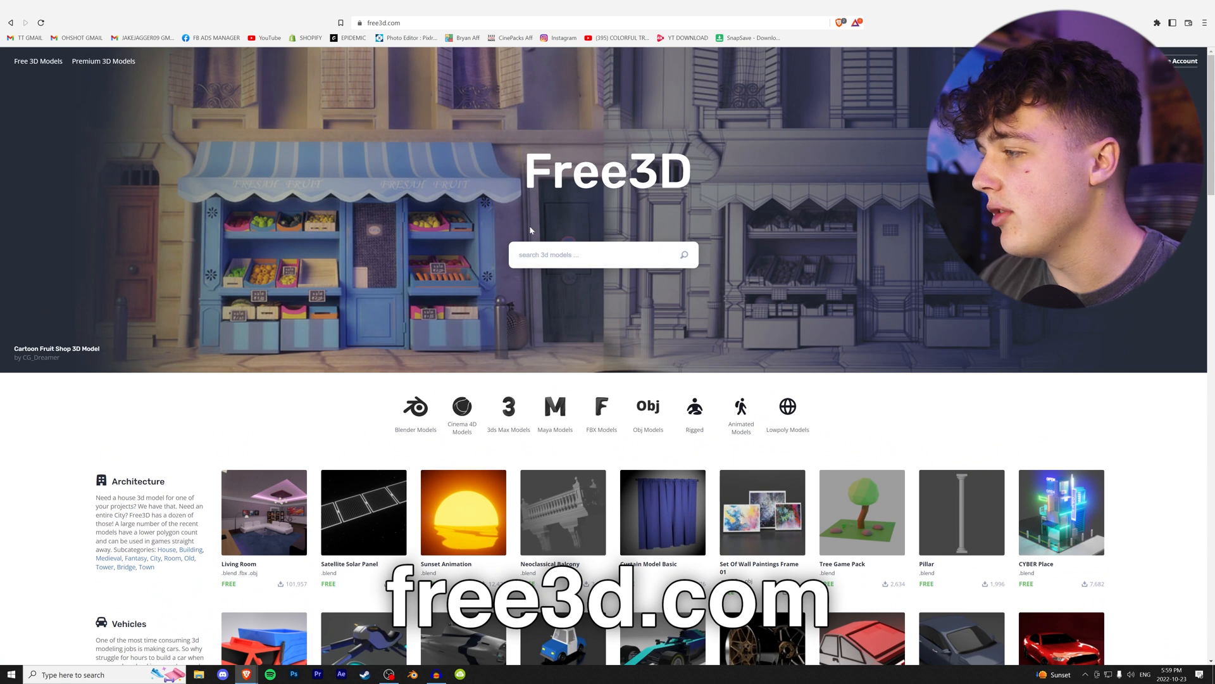
{"action": "scroll", "scroll_direction": "down", "scroll_amount": 3}
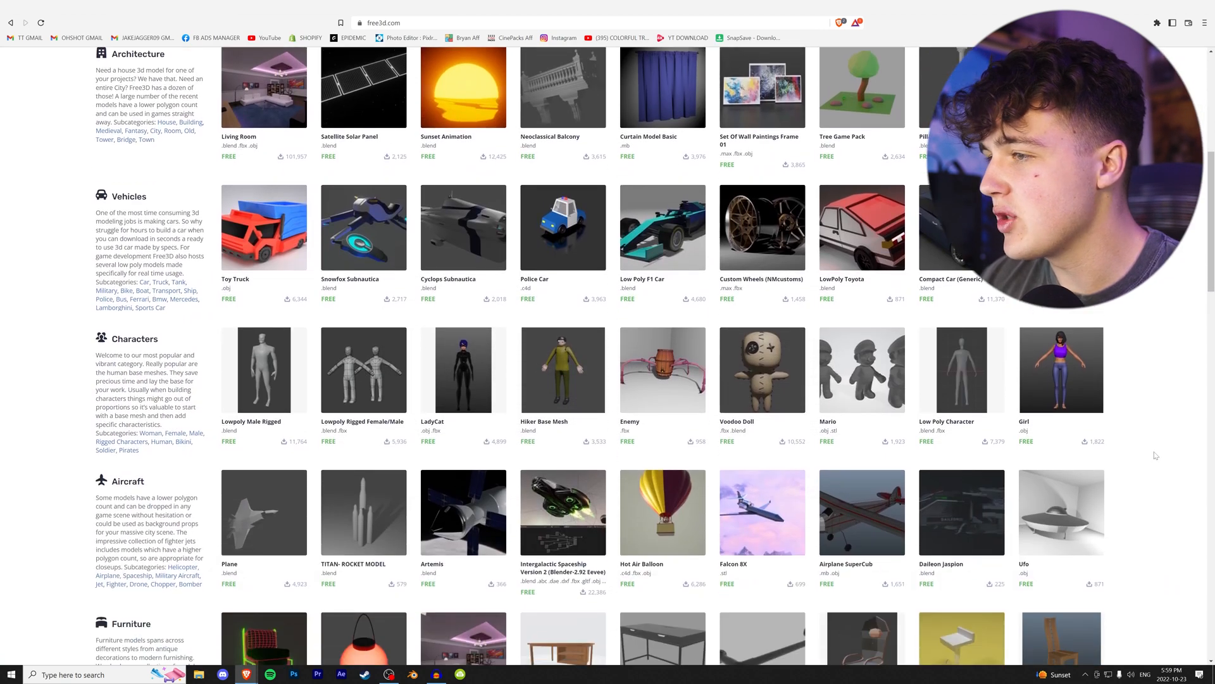
{"action": "left_click", "coordinate": [263, 87]}
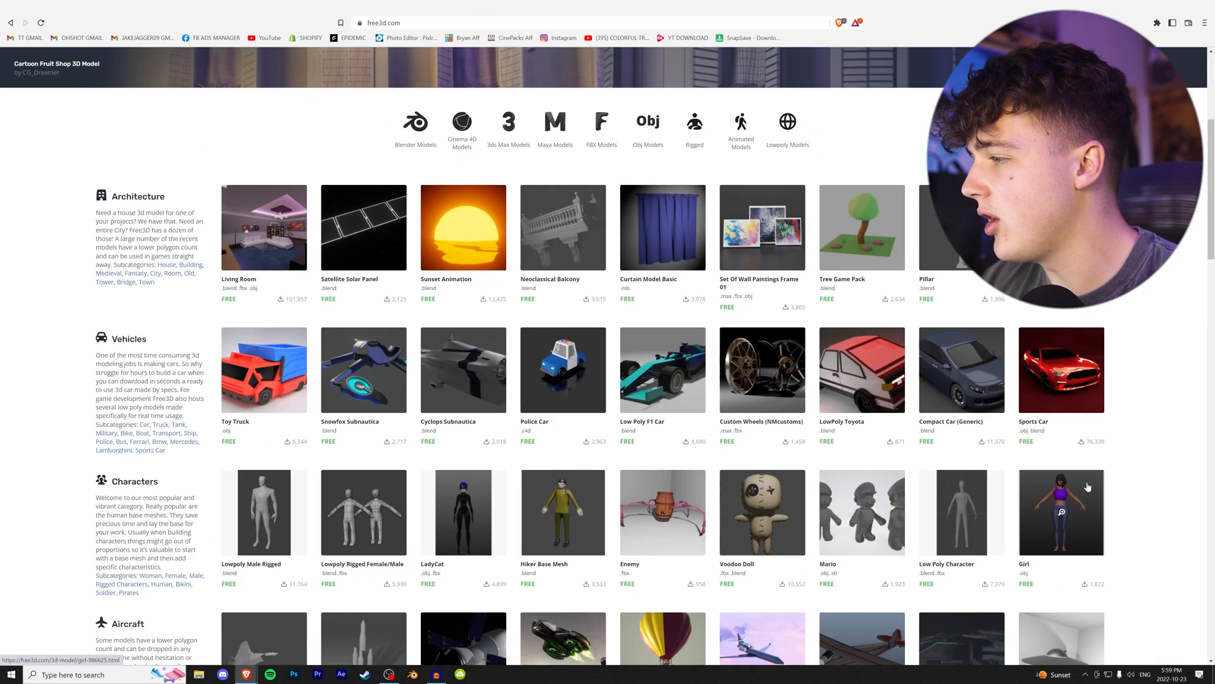
{"action": "scroll", "scroll_direction": "down", "scroll_amount": 3}
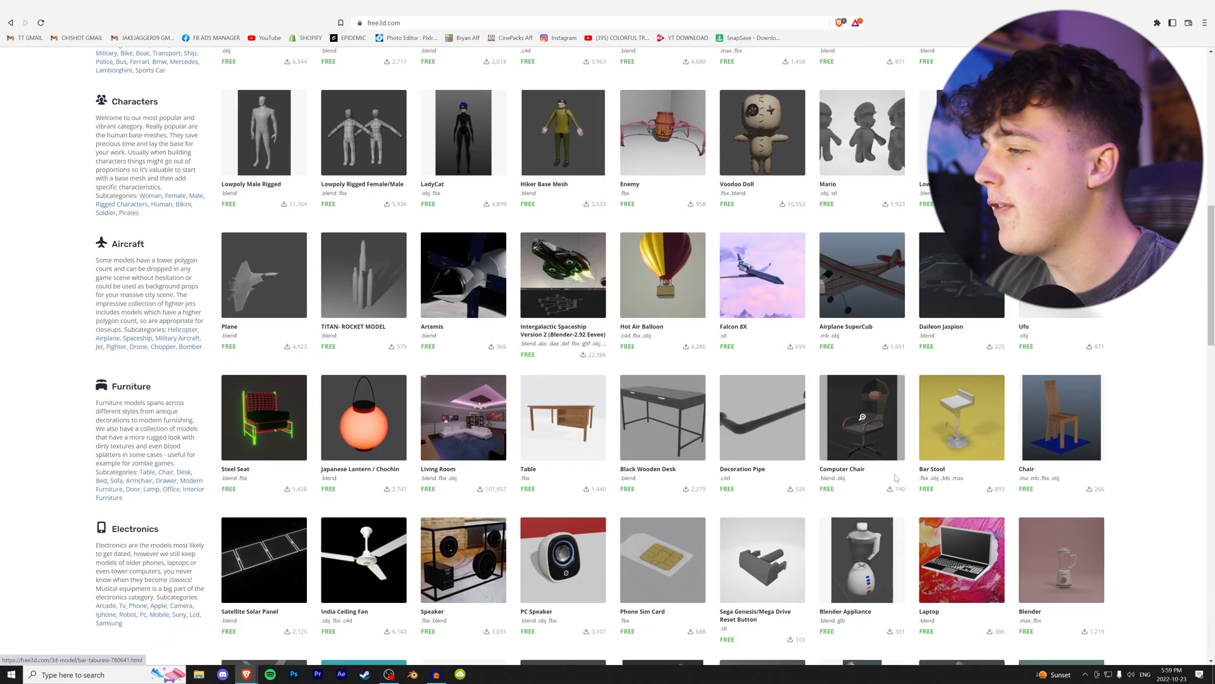
{"action": "scroll", "scroll_direction": "down", "scroll_amount": 3}
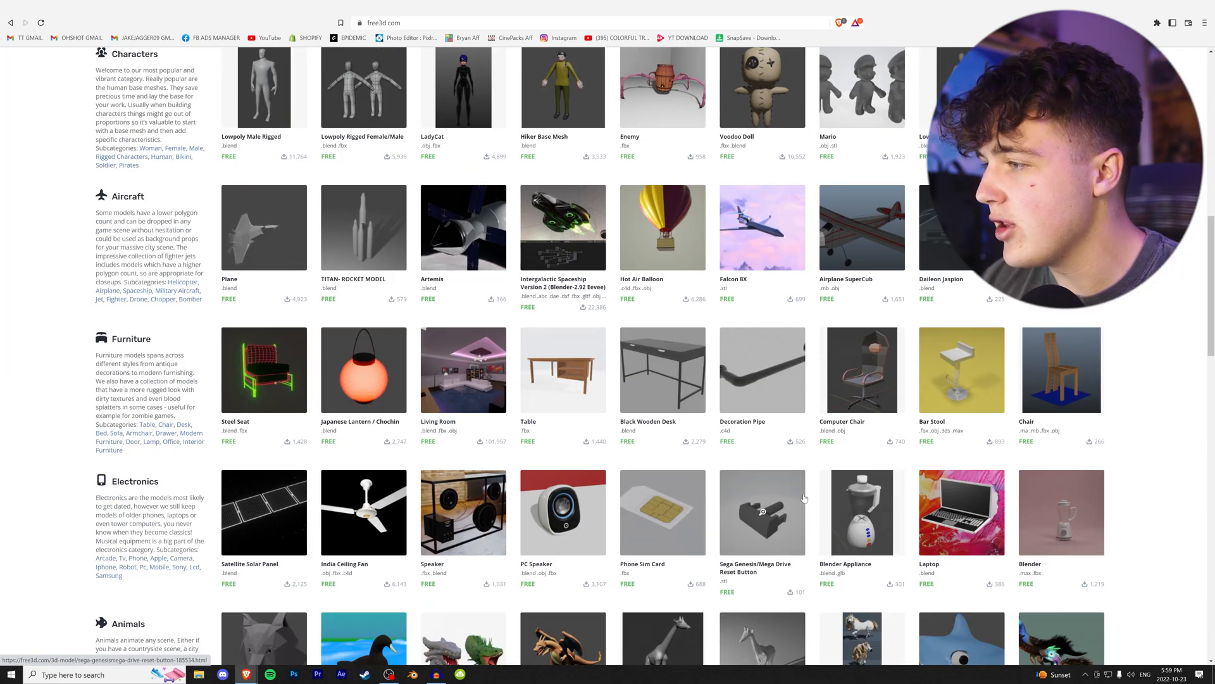
{"action": "scroll", "scroll_direction": "down", "scroll_amount": 3}
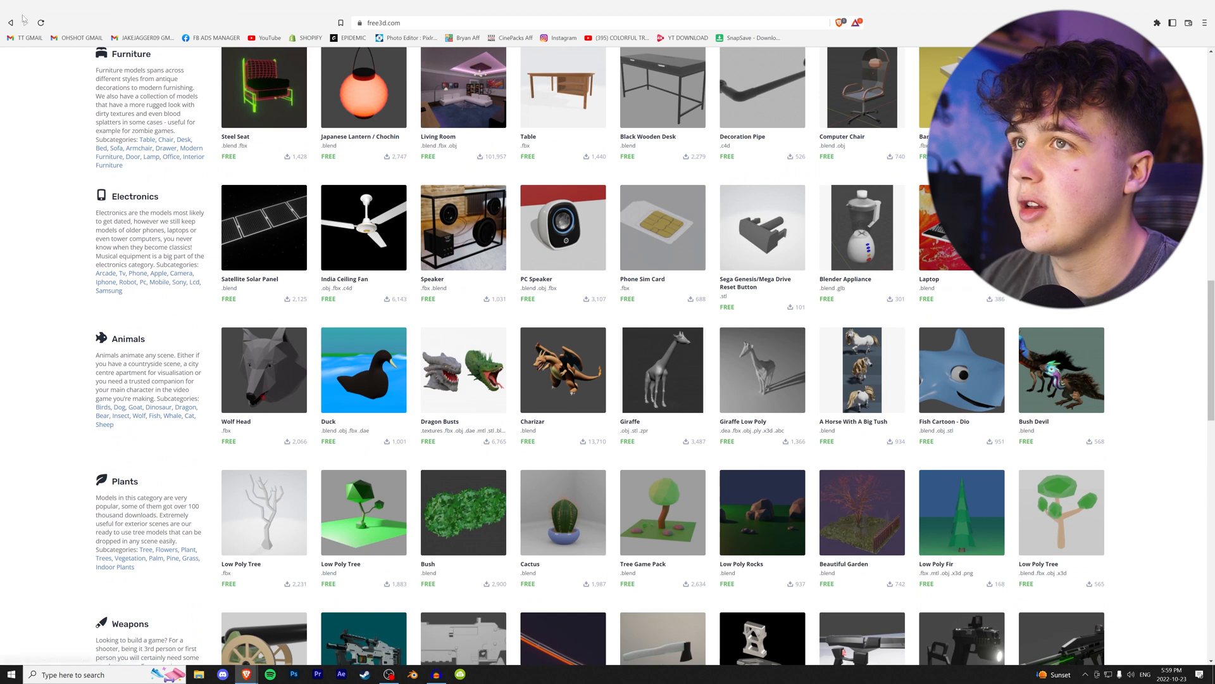
{"action": "scroll", "scroll_direction": "down", "scroll_amount": 3}
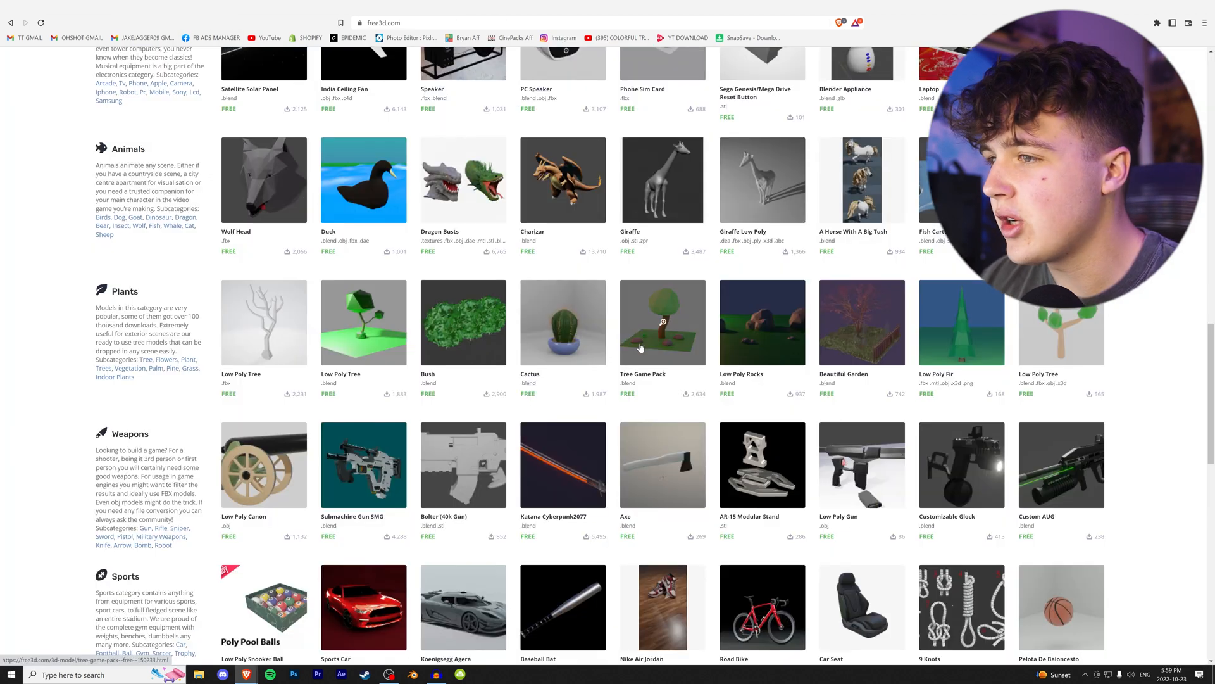
{"action": "scroll", "scroll_direction": "up", "scroll_amount": 3}
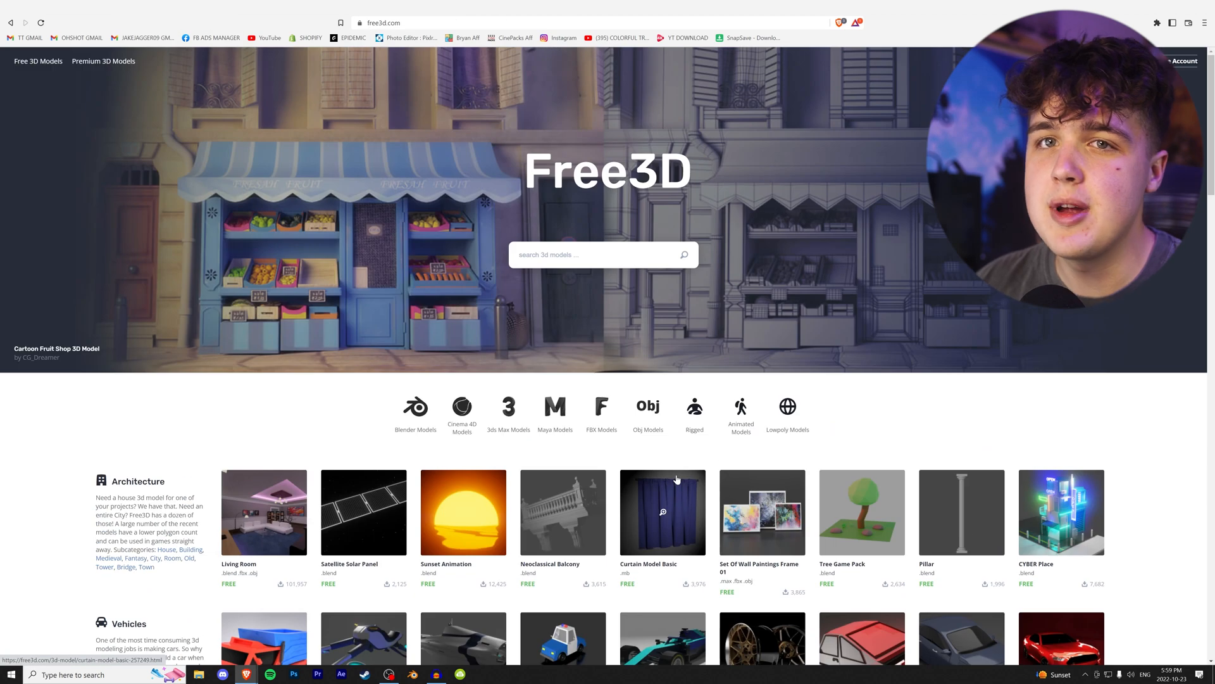
{"action": "scroll", "scroll_direction": "down", "scroll_amount": 3}
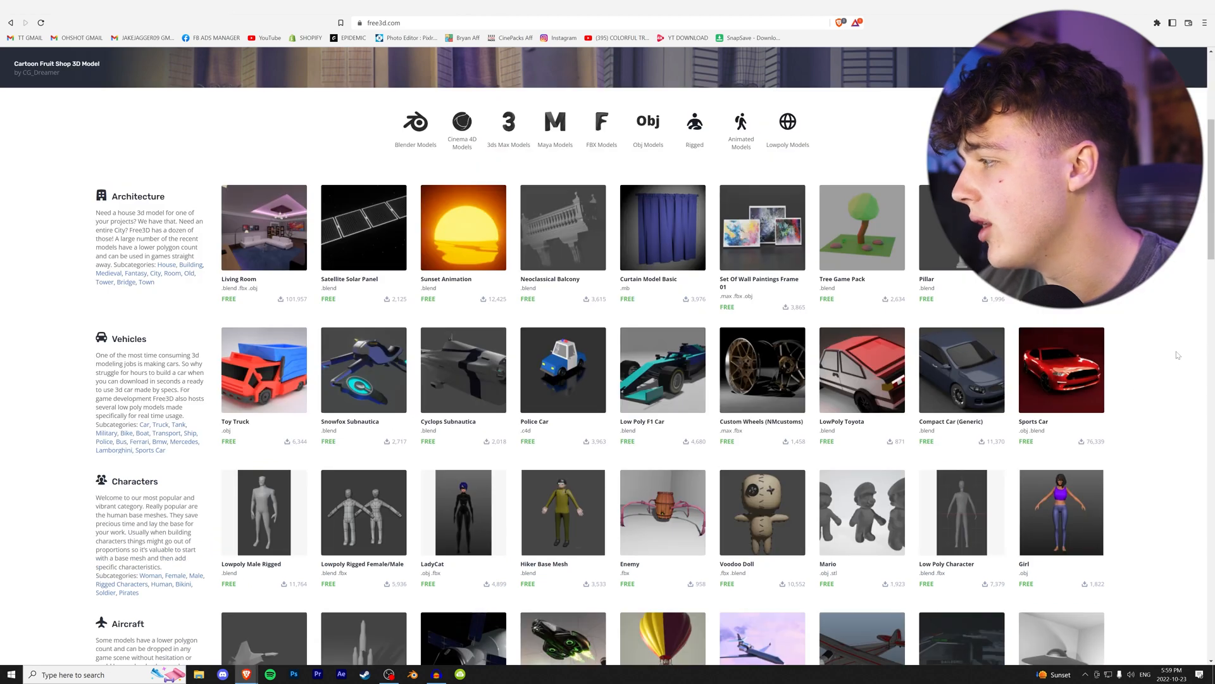
{"action": "left_click", "coordinate": [961, 369]}
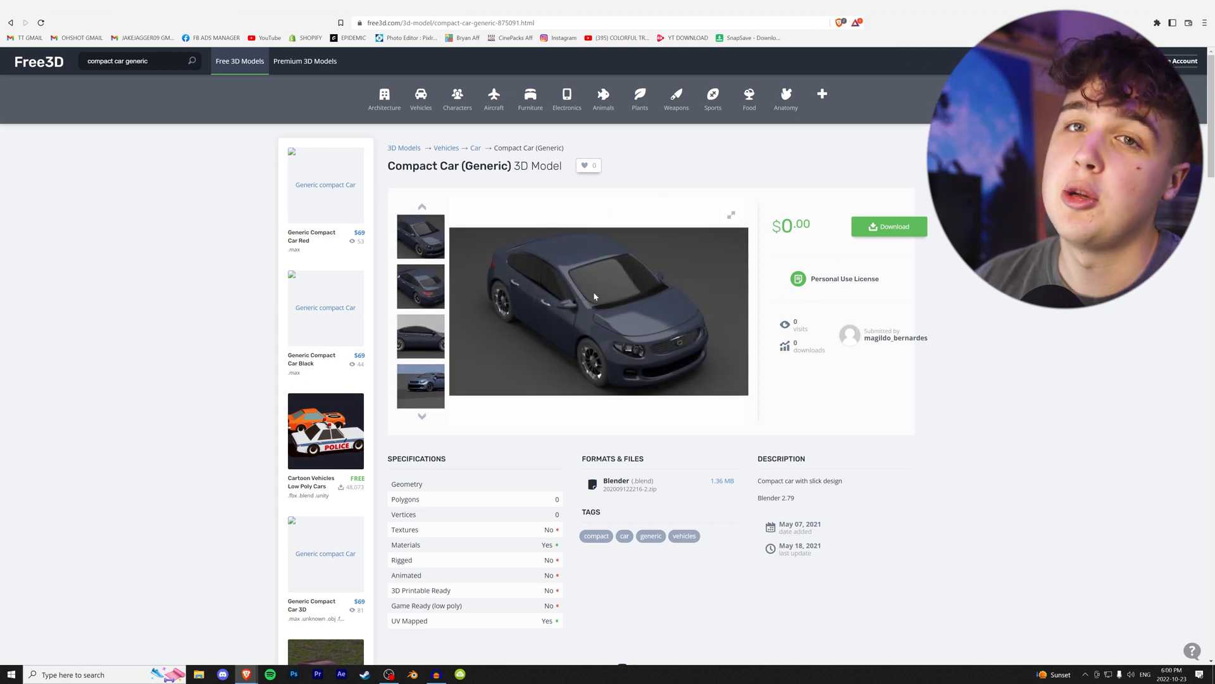
{"action": "mouse_move", "coordinate": [613, 259]}
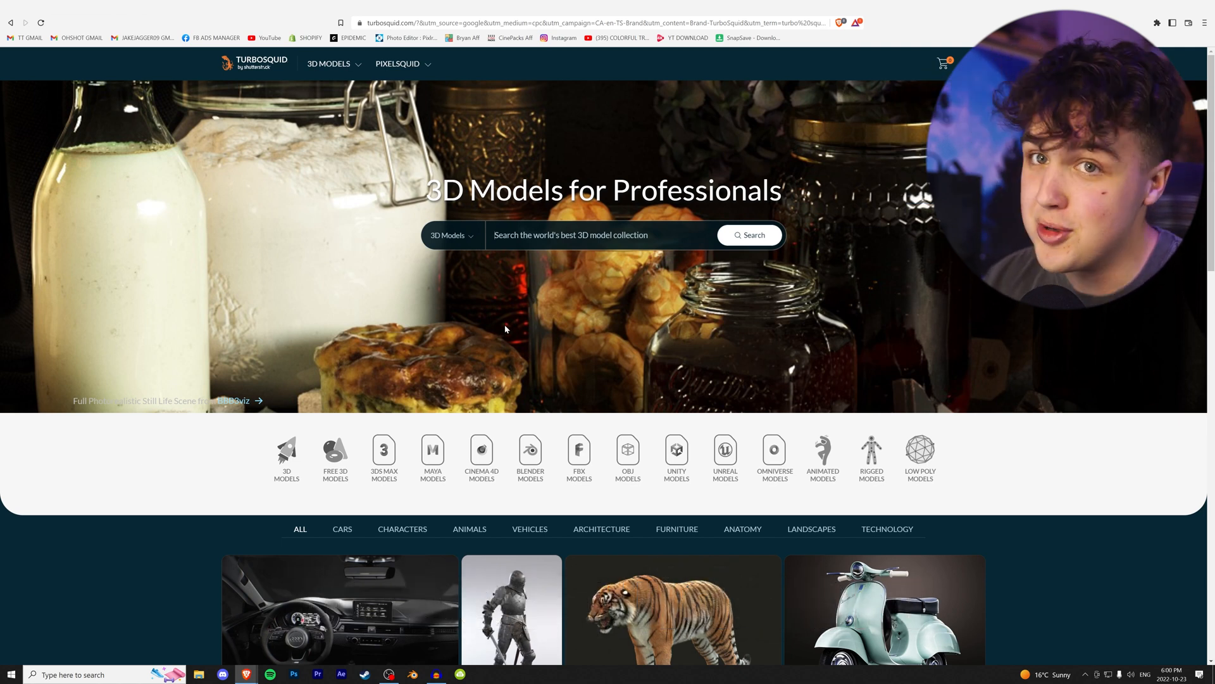
Look over the TurboSquid home page's featured model sections.
{"action": "scroll", "scroll_direction": "down", "scroll_amount": 3}
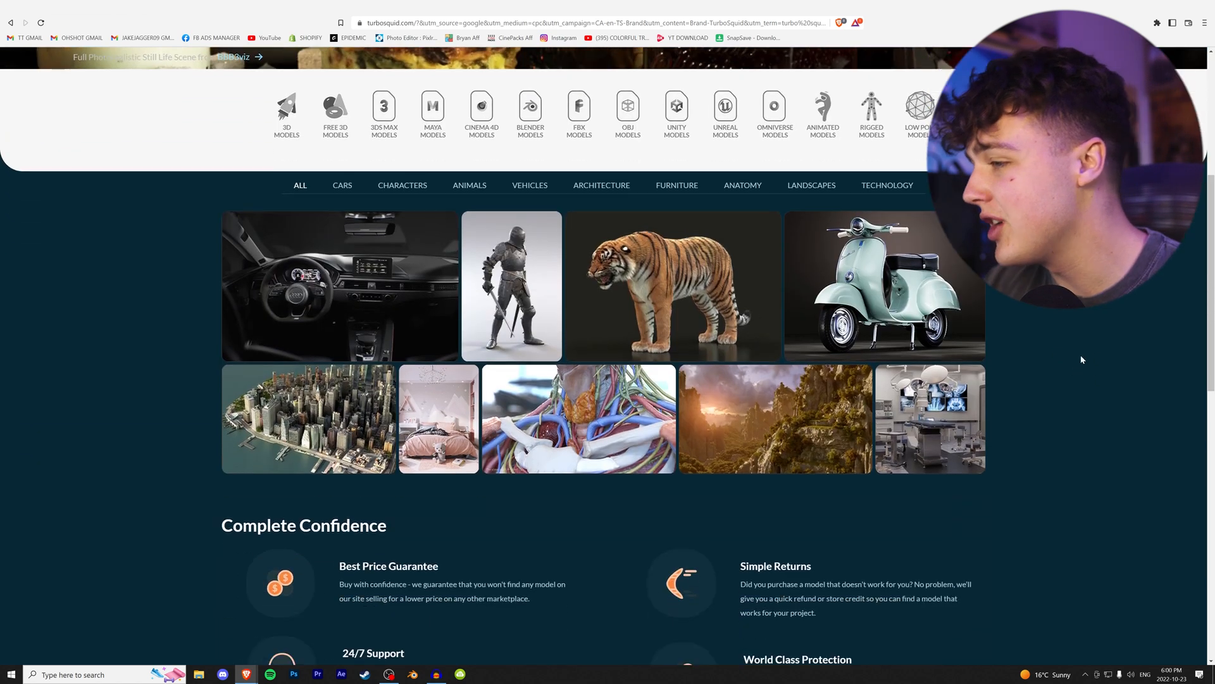
{"action": "scroll", "scroll_direction": "down", "scroll_amount": 3}
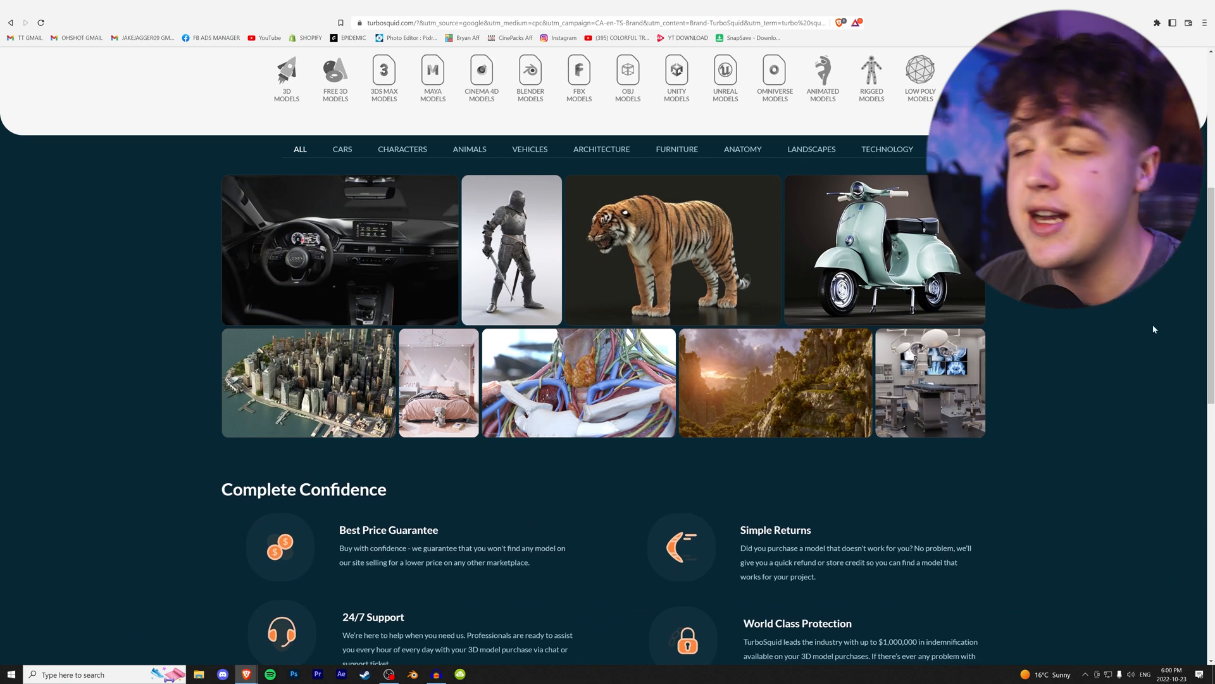
{"action": "scroll", "scroll_direction": "down", "scroll_amount": 3}
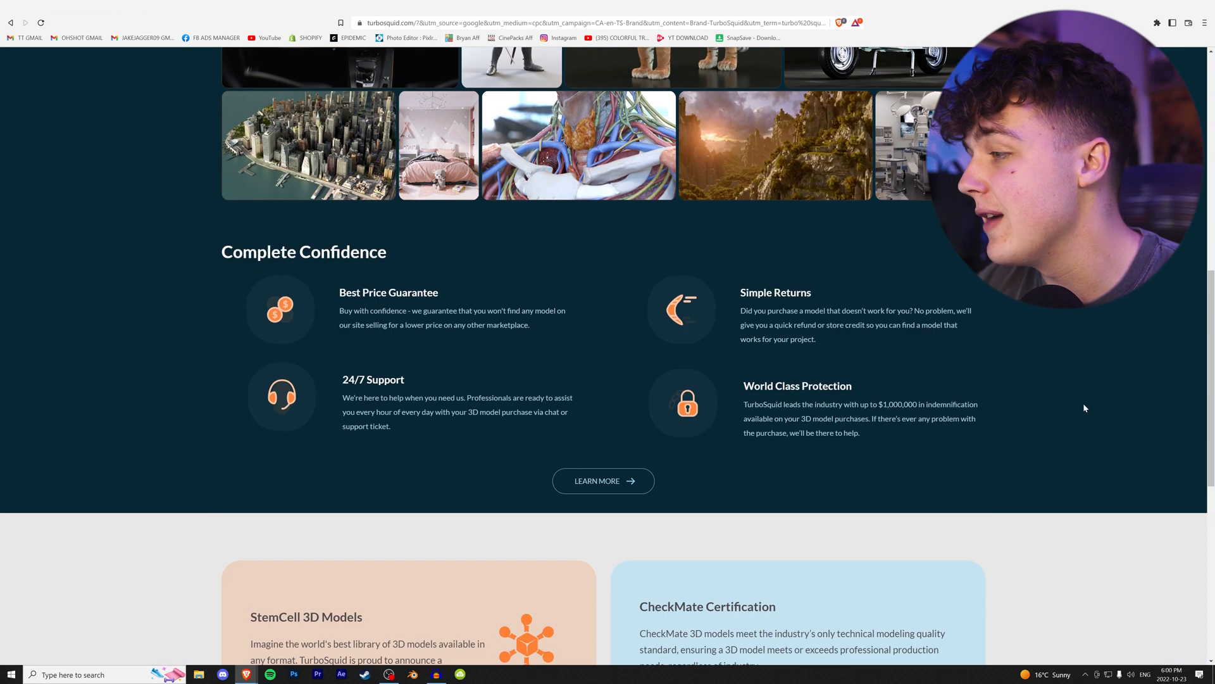
{"action": "scroll", "scroll_direction": "up", "scroll_amount": 3}
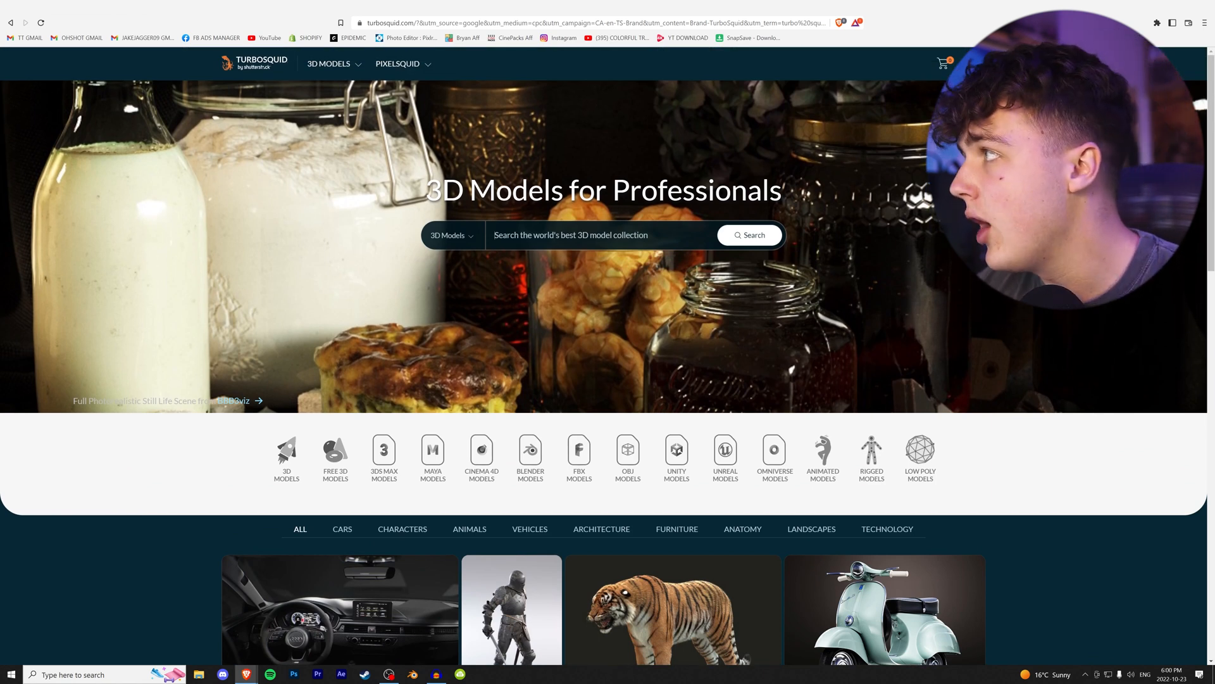
Go to the account's Downloads list from the top-right account menu.
{"action": "left_click", "coordinate": [958, 63]}
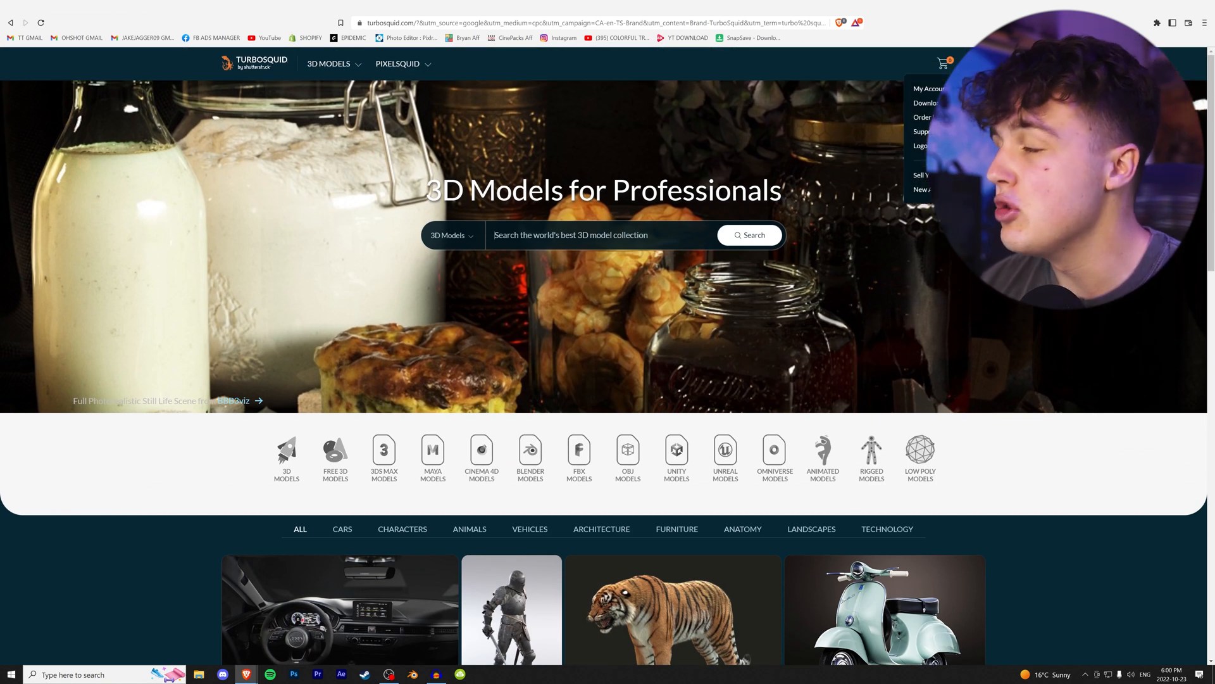
{"action": "left_click", "coordinate": [927, 103]}
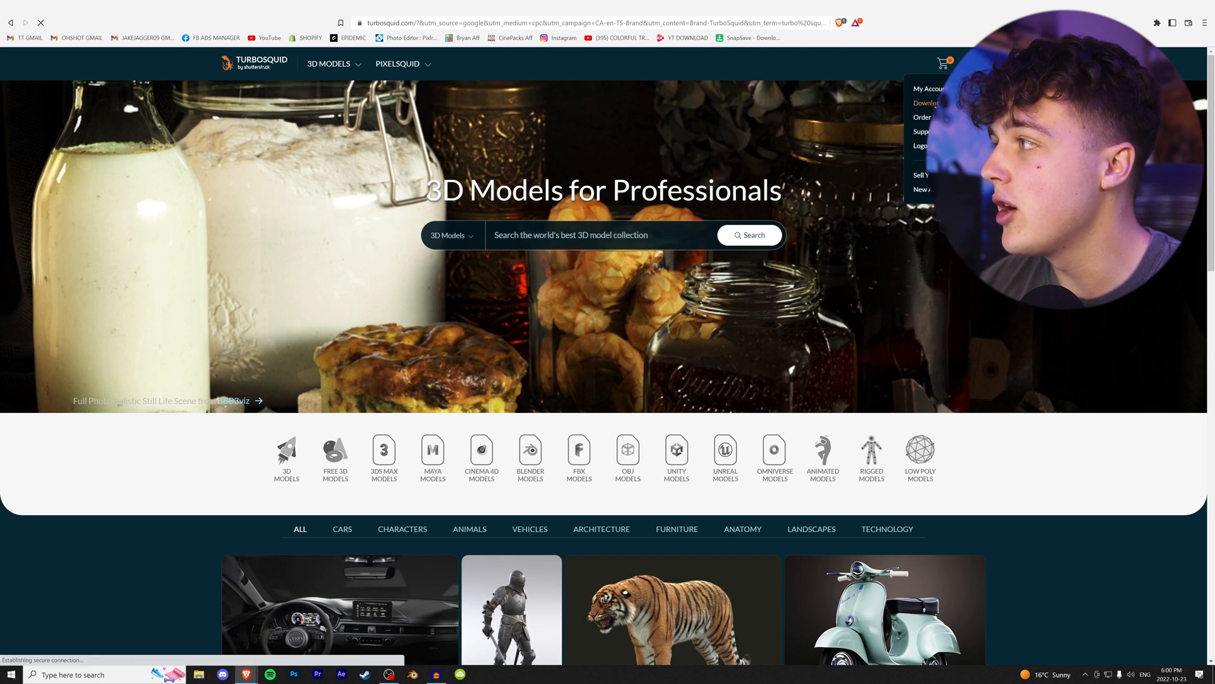
{"action": "left_click", "coordinate": [926, 103]}
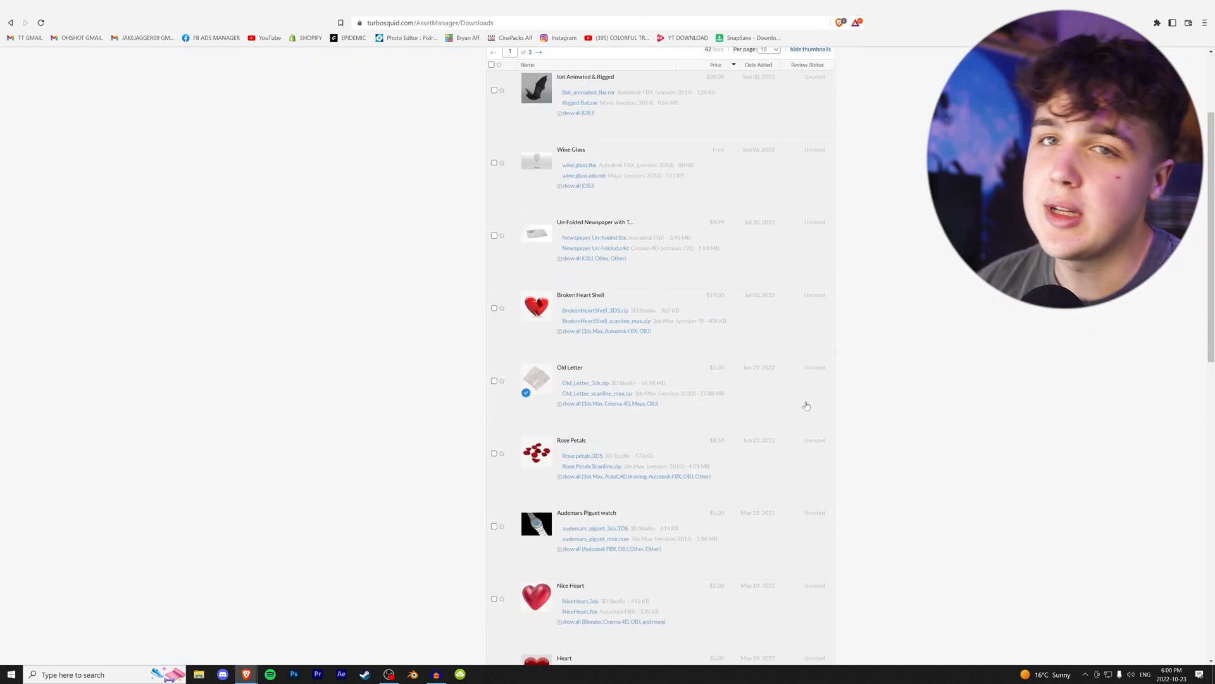
Skim the downloaded models list, then return to the TurboSquid home page.
{"action": "scroll", "scroll_direction": "up", "scroll_amount": 3}
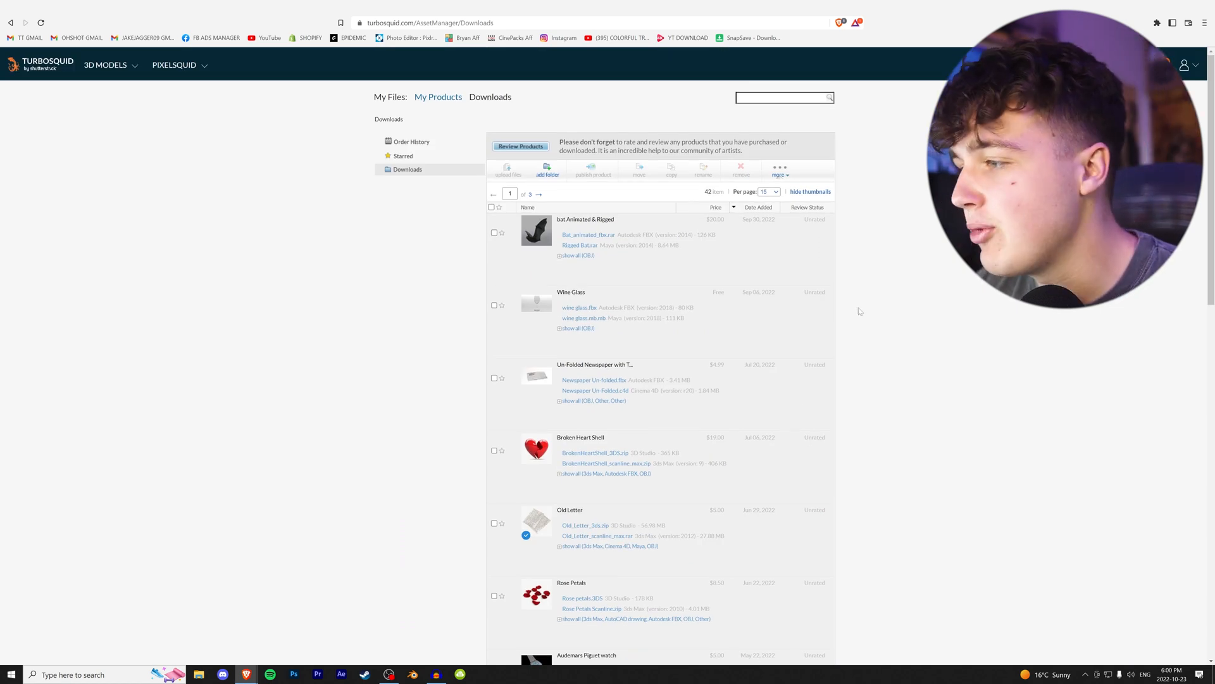
{"action": "scroll", "scroll_direction": "down", "scroll_amount": 3}
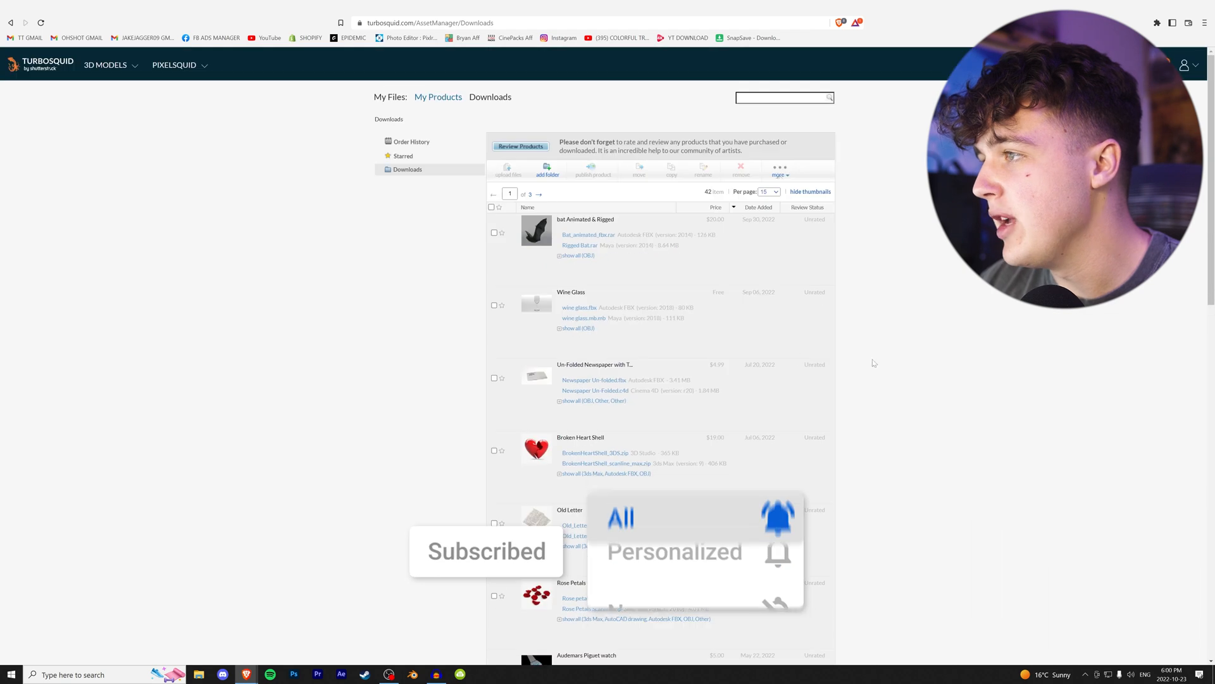
{"action": "left_click", "coordinate": [44, 64]}
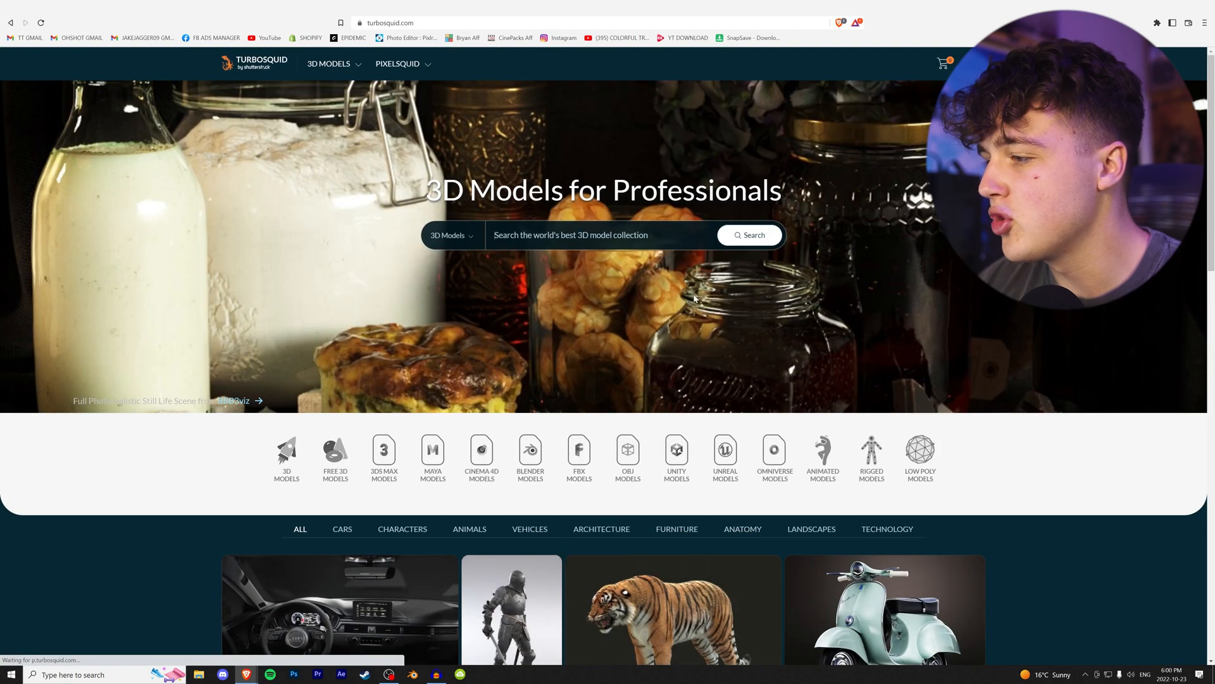
Search TurboSquid for 'bat' and play the Vampire Bat (Animated) animation preview.
{"action": "type", "text": "bat"}
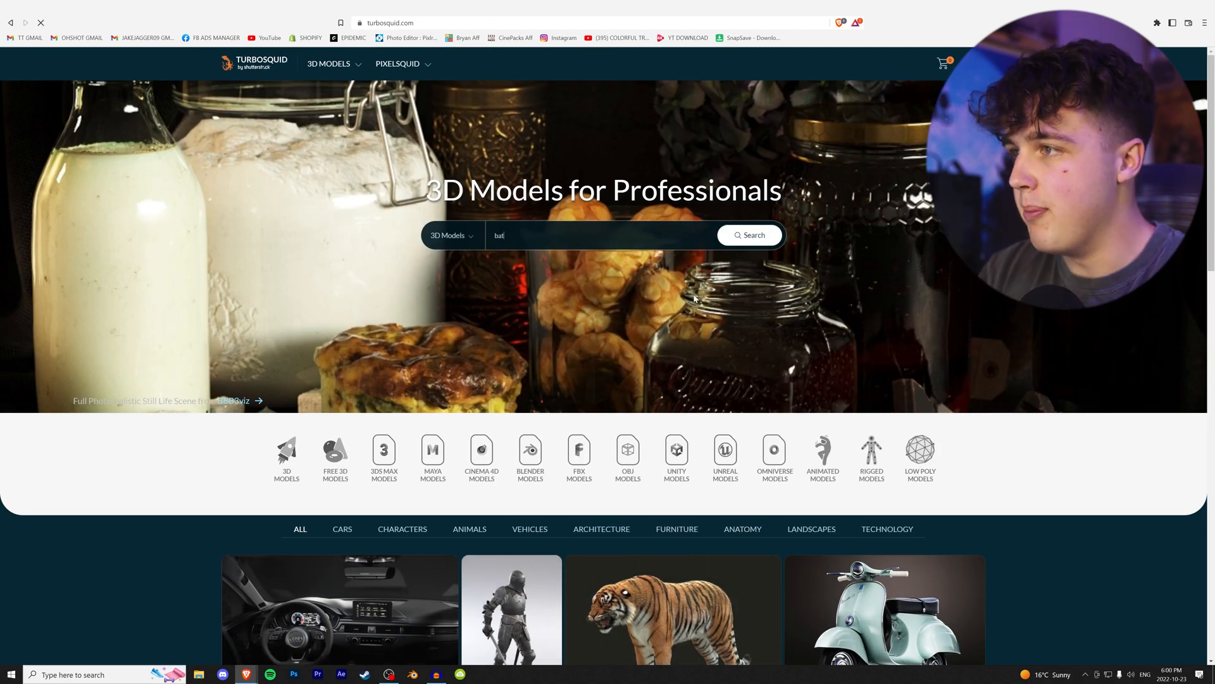
{"action": "left_click", "coordinate": [748, 235]}
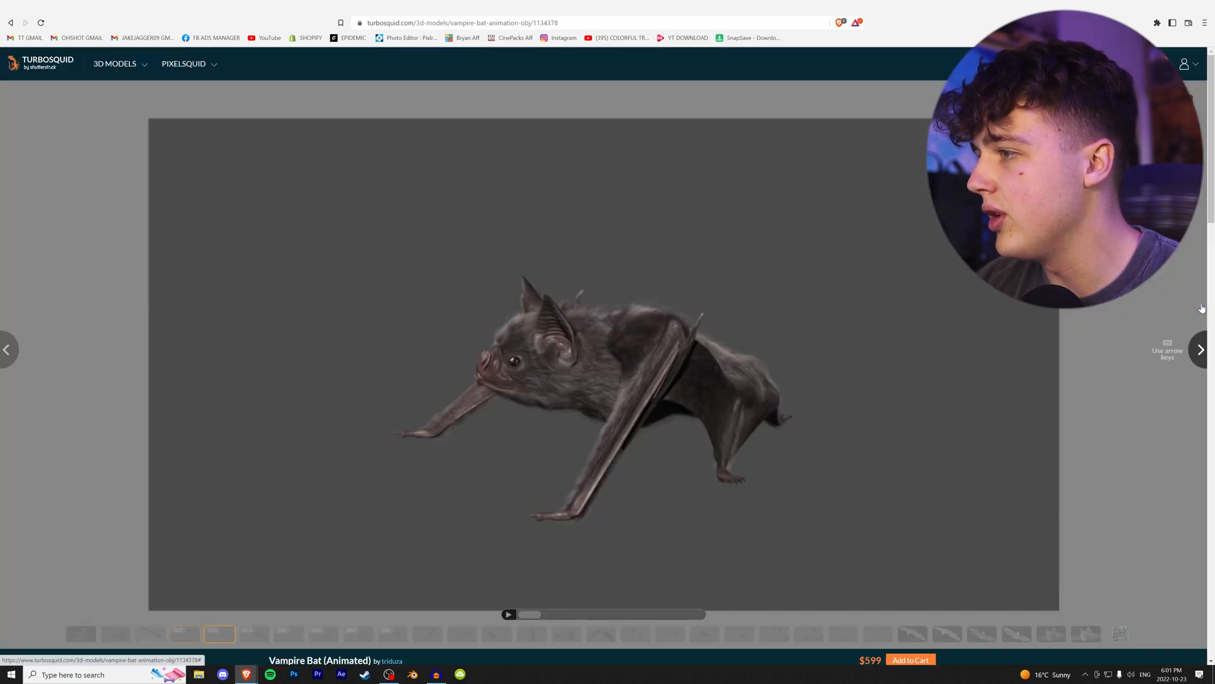
{"action": "scroll", "scroll_direction": "down", "scroll_amount": 3}
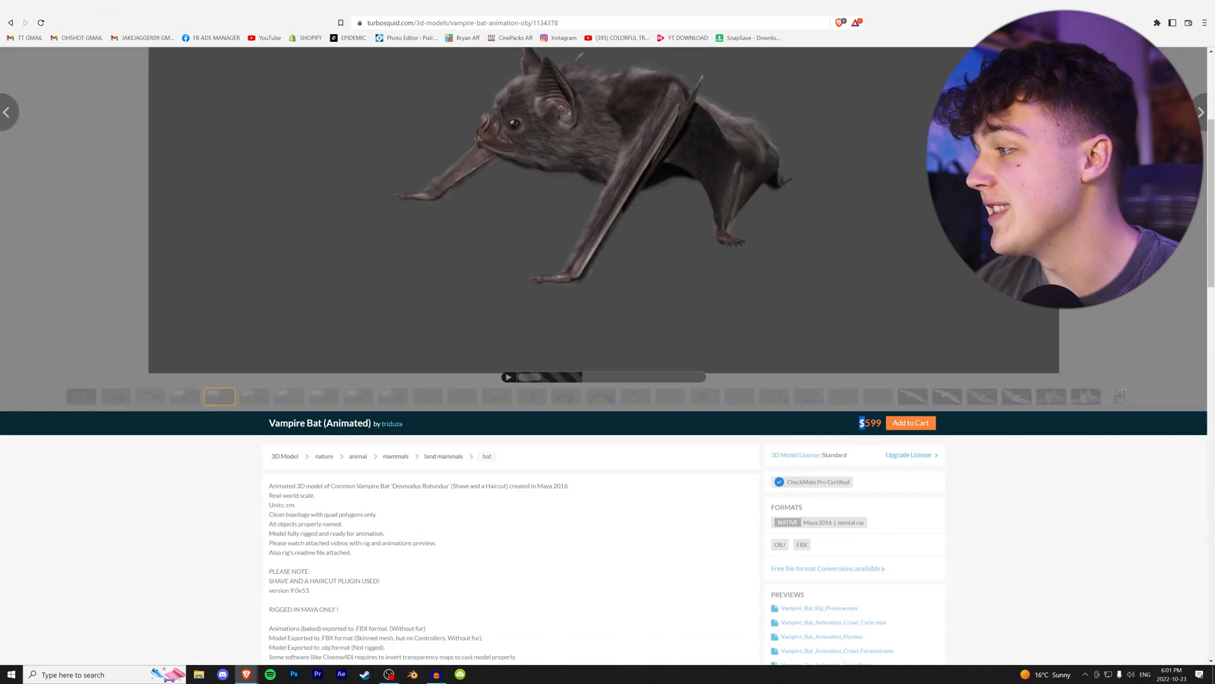
{"action": "left_click", "coordinate": [509, 377]}
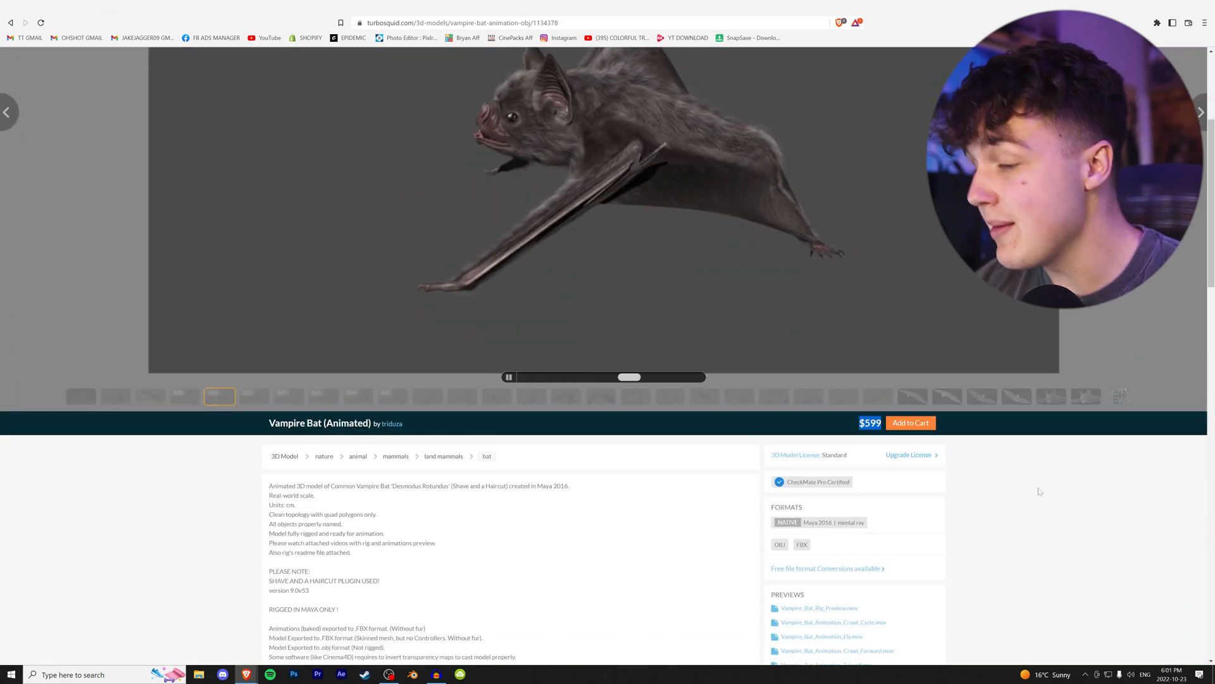
Return to the bat results and review the Formats and Quality filter dropdowns.
{"action": "scroll", "scroll_direction": "up", "scroll_amount": 3}
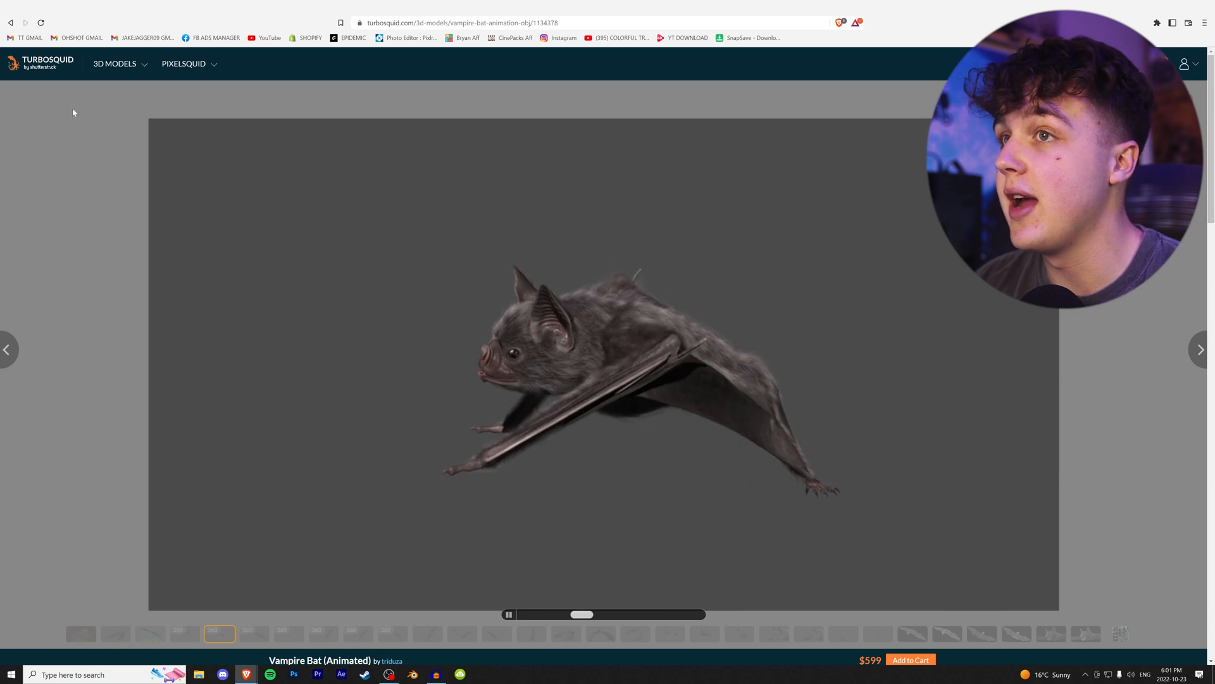
{"action": "left_click", "coordinate": [11, 22]}
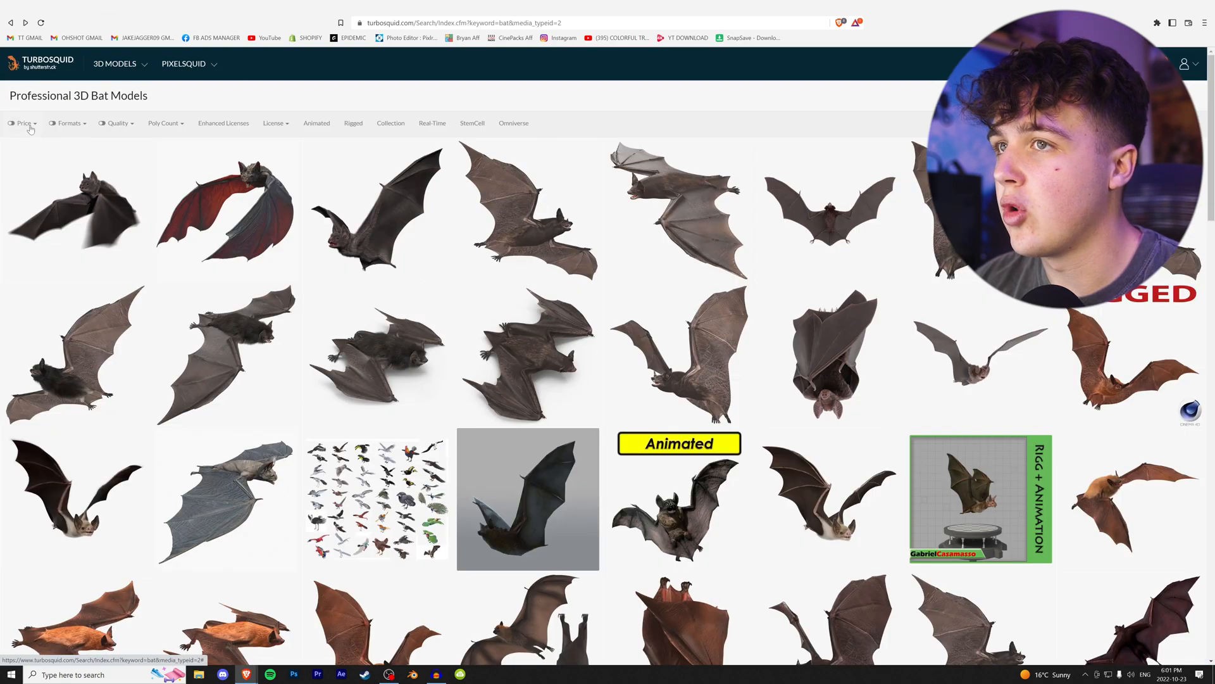
{"action": "left_click", "coordinate": [68, 122]}
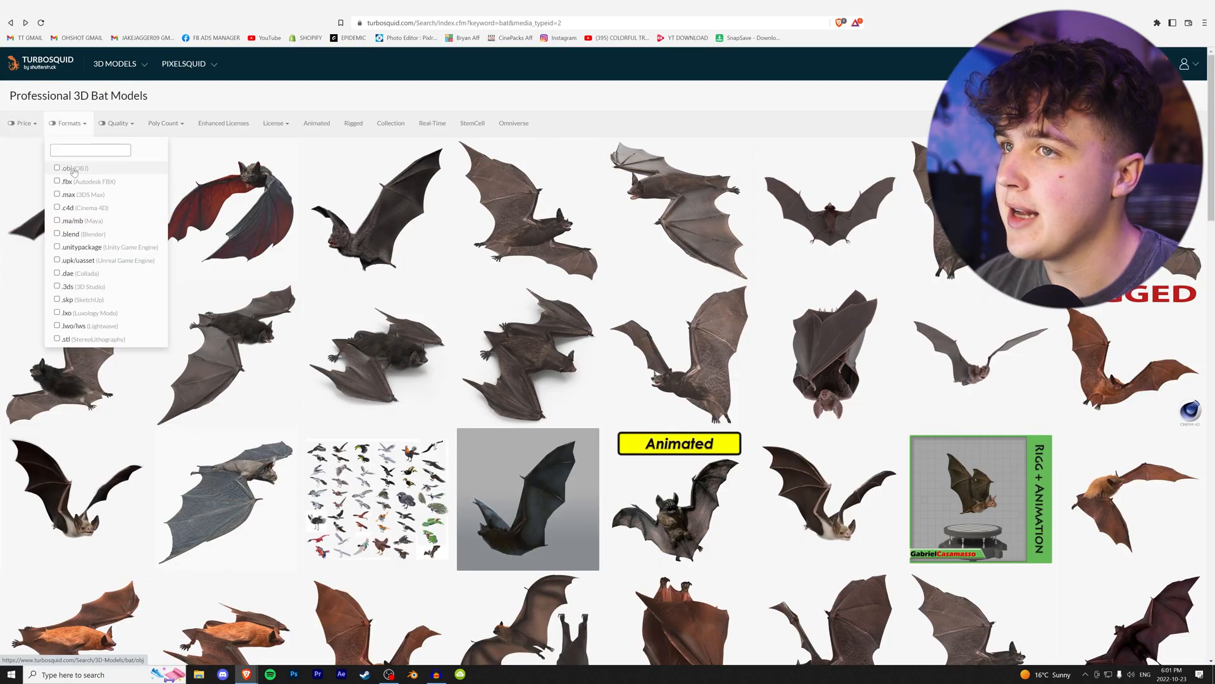
{"action": "left_click", "coordinate": [117, 123]}
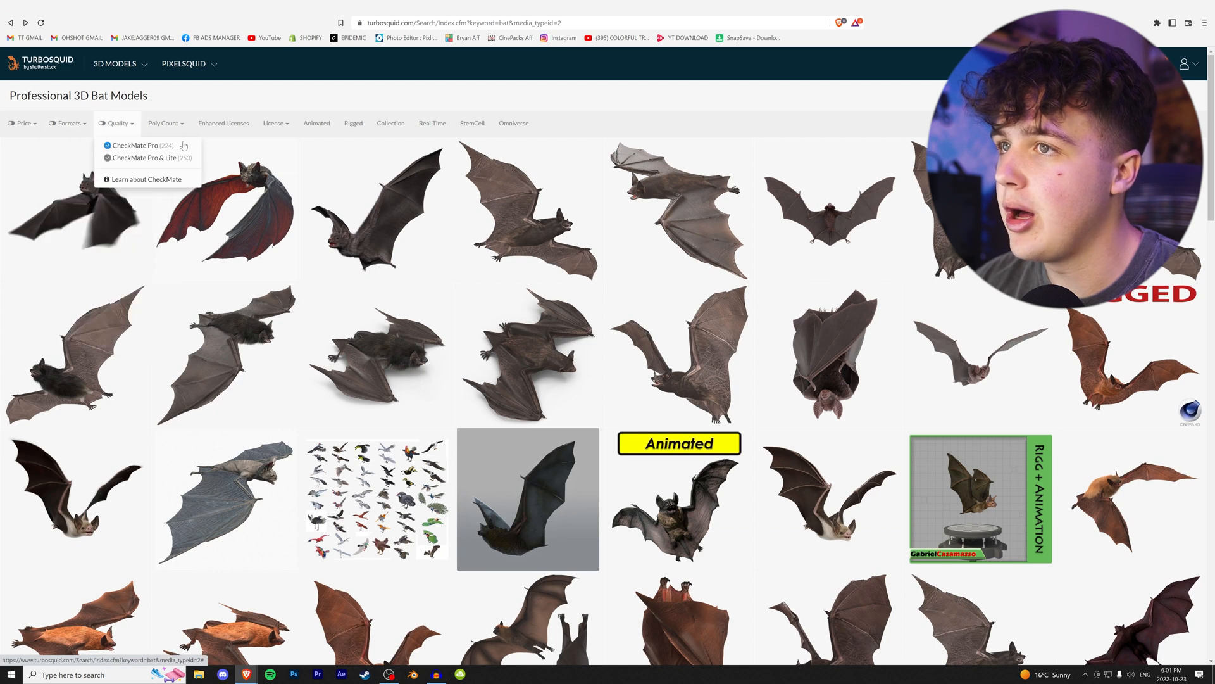
{"action": "left_click", "coordinate": [223, 123]}
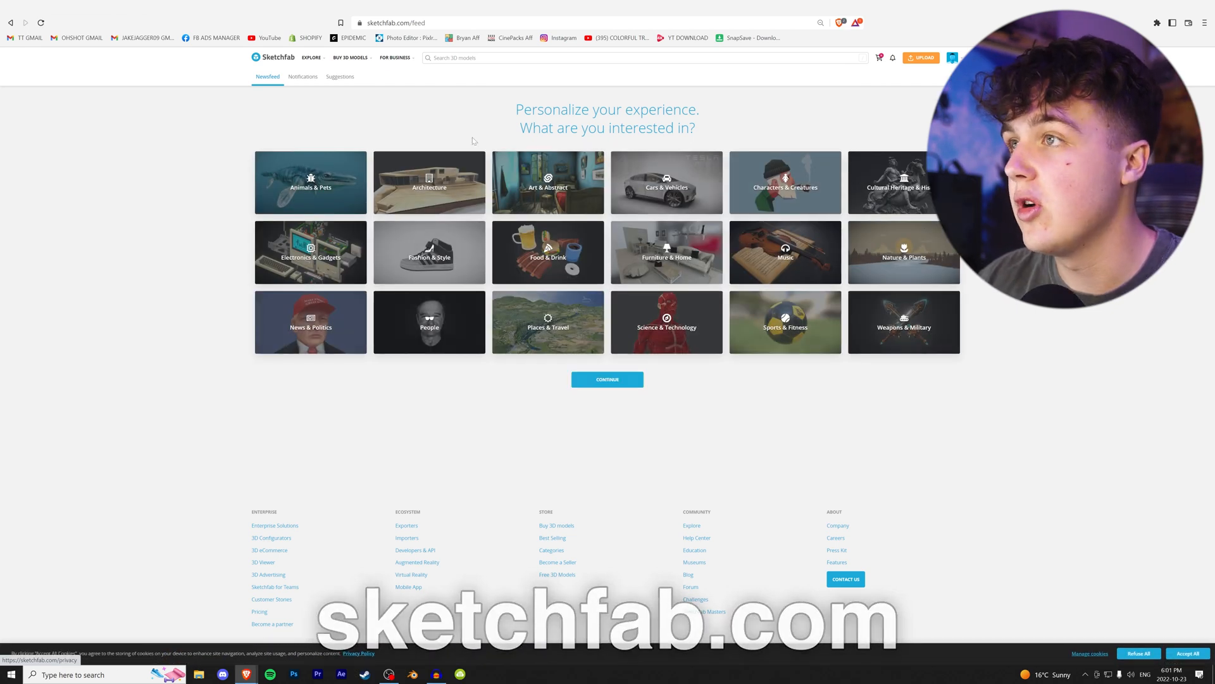
Browse Sketchfab's Explore > Popular collection and go to the model search page.
{"action": "left_click", "coordinate": [311, 56]}
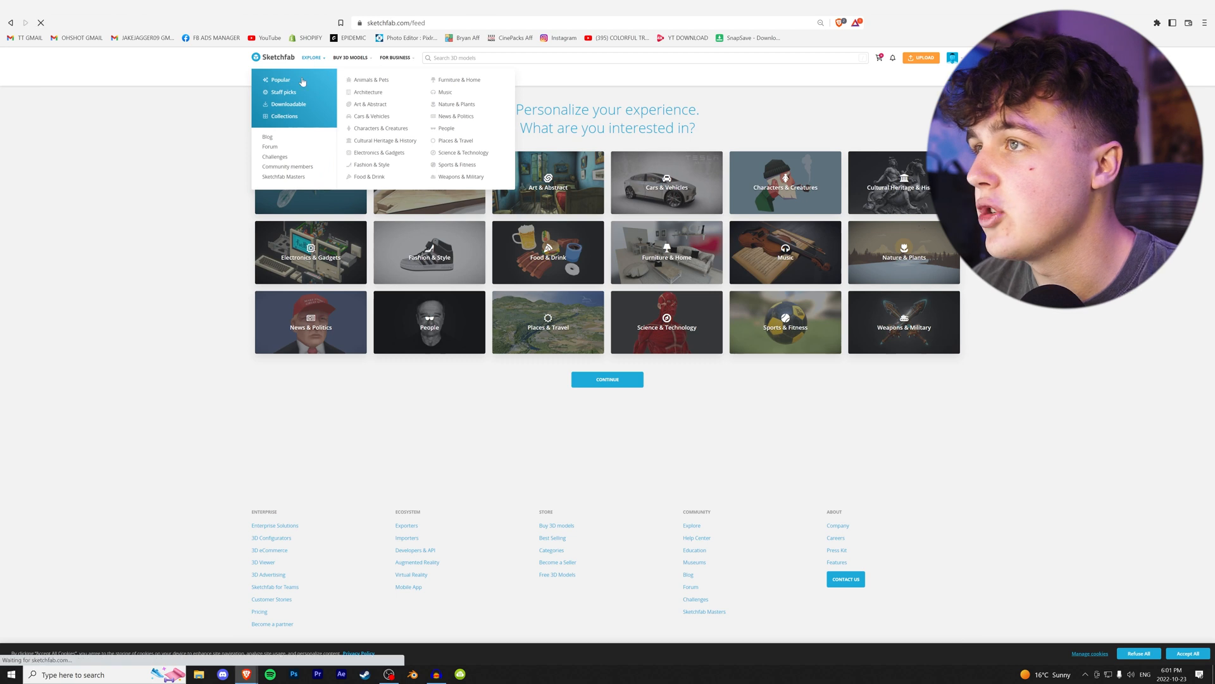
{"action": "left_click", "coordinate": [280, 80]}
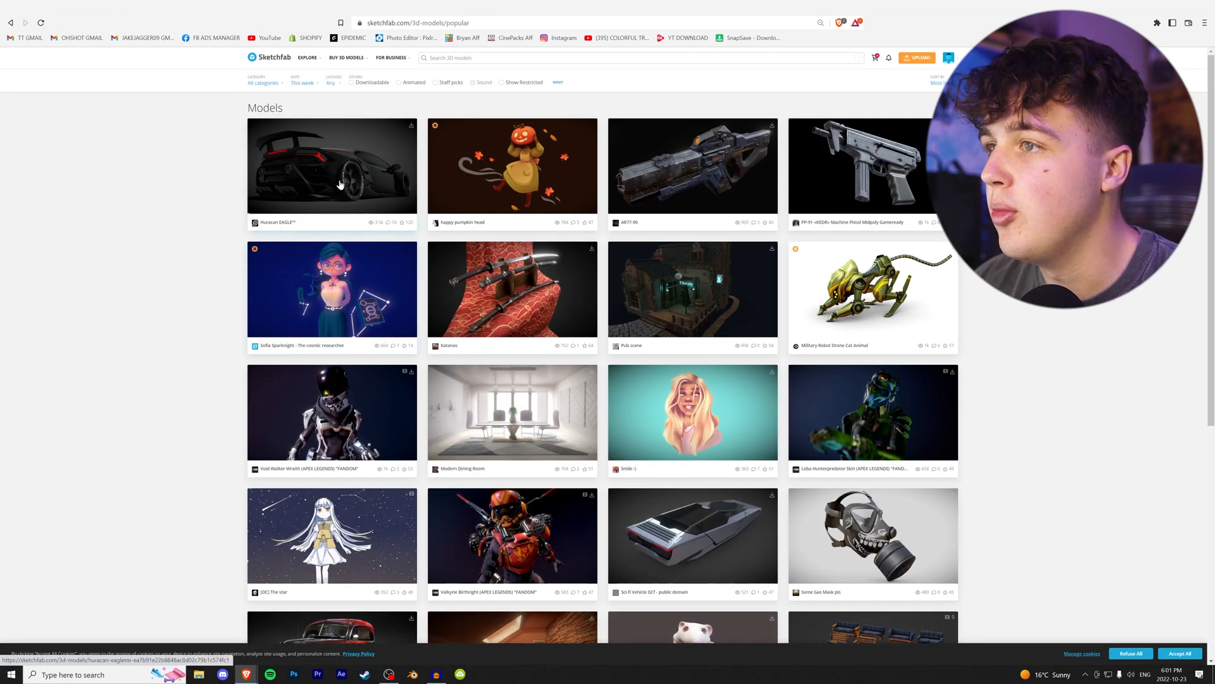
{"action": "left_click", "coordinate": [332, 164]}
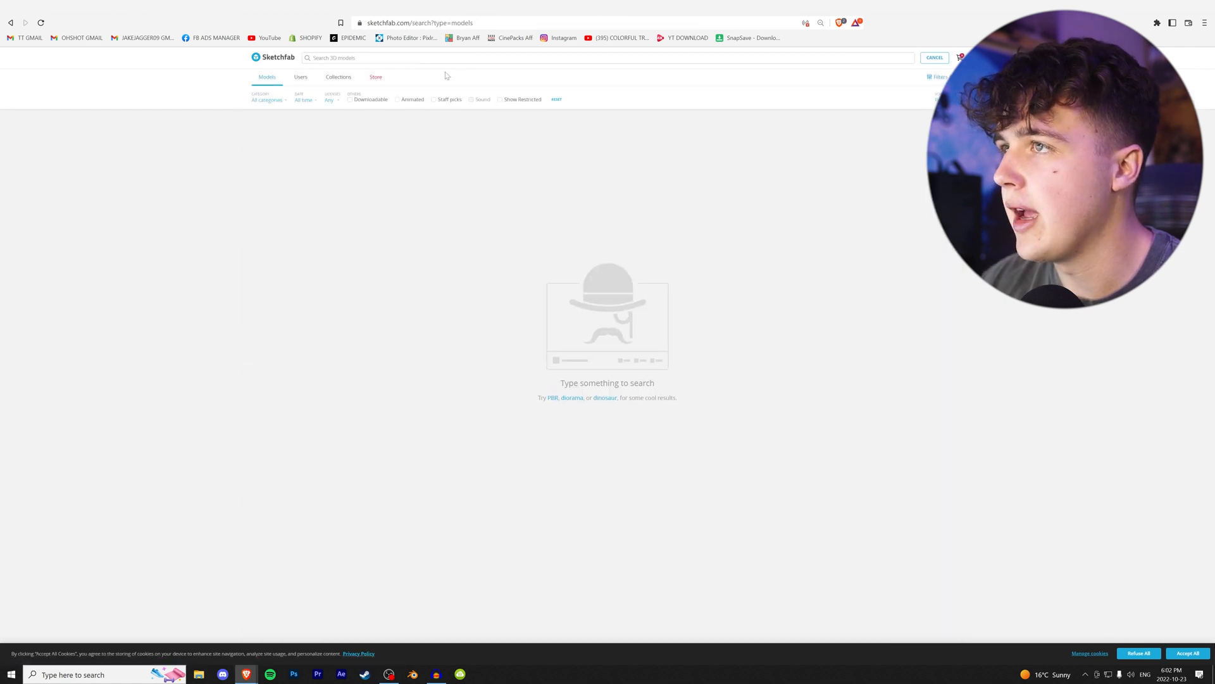
Search Sketchfab for 'gun' and open the downloadable Acid Gun model.
{"action": "type", "text": "gun"}
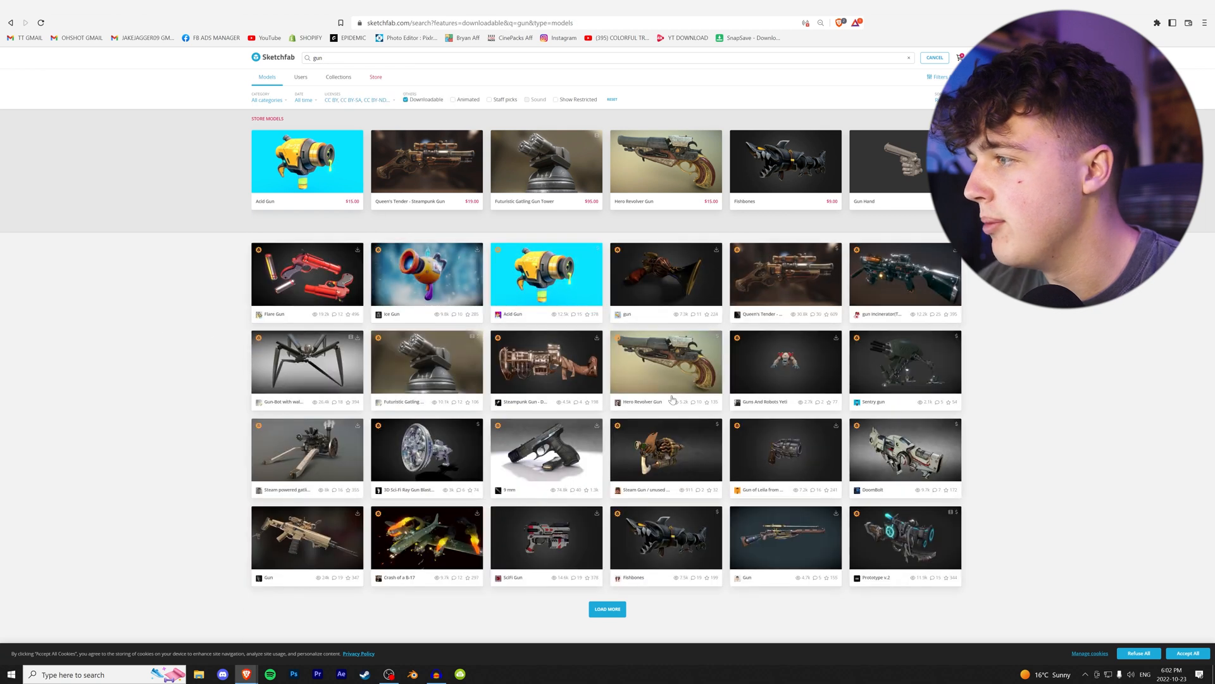
{"action": "left_click", "coordinate": [306, 274]}
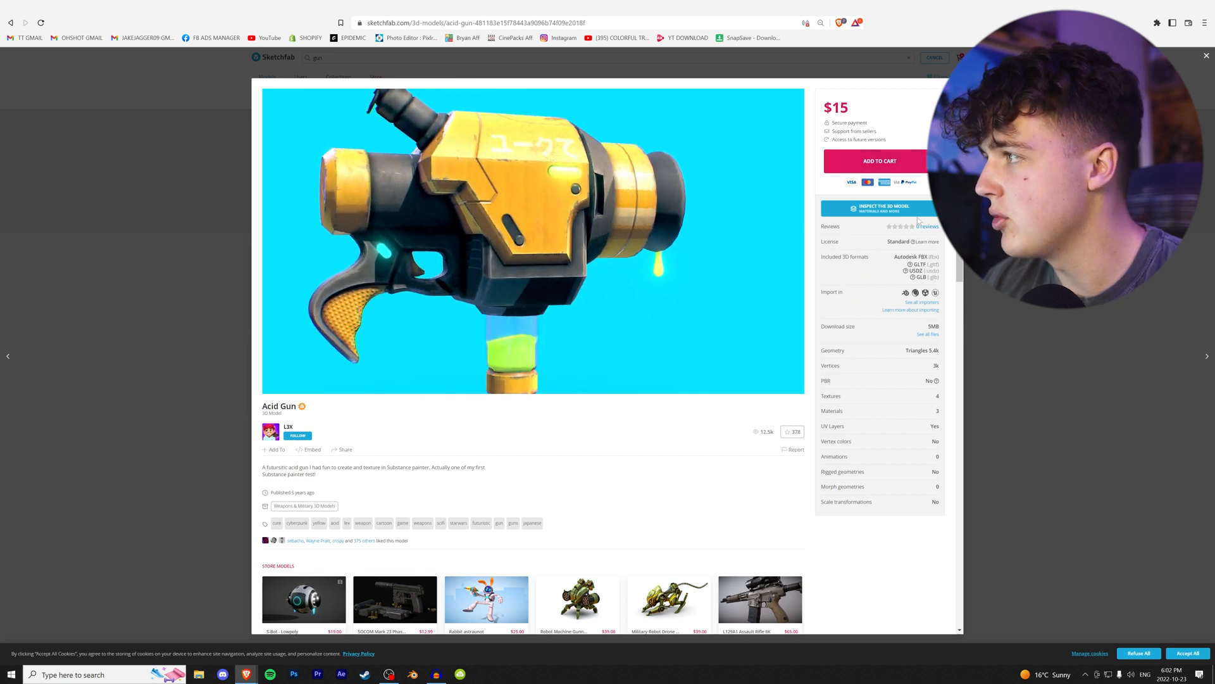
Preview the Acid Gun's normal map, translucency and other channels in the Model Inspector.
{"action": "left_click", "coordinate": [880, 209]}
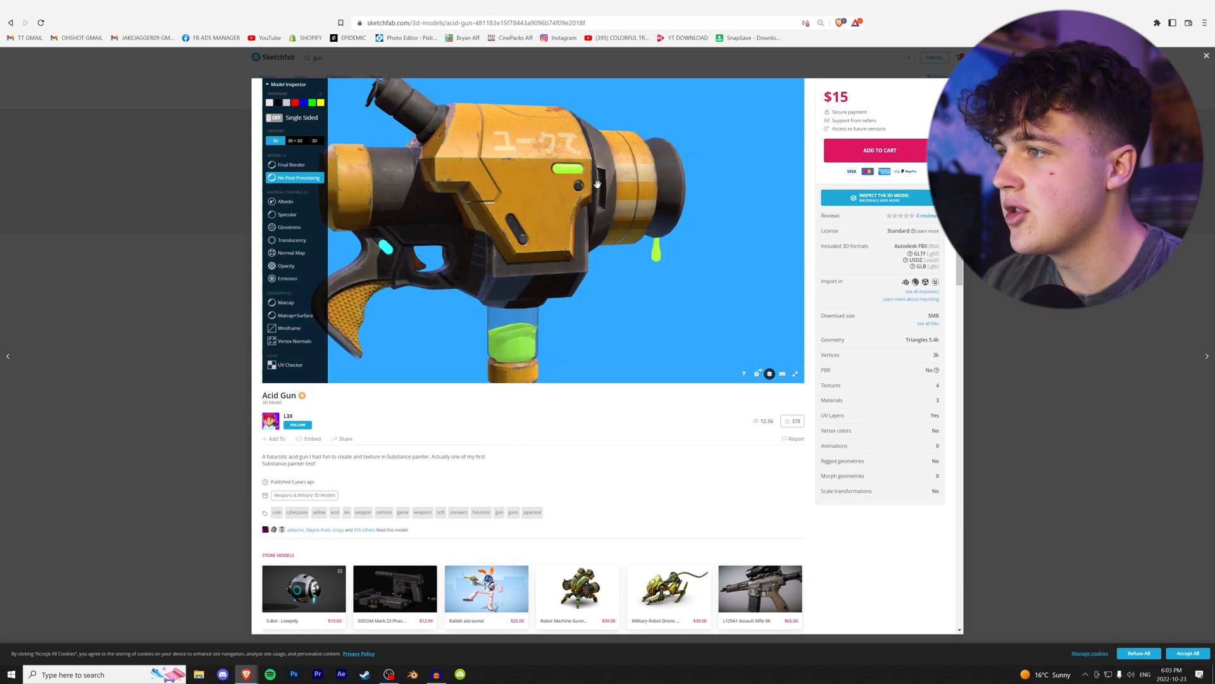
{"action": "left_click", "coordinate": [293, 253]}
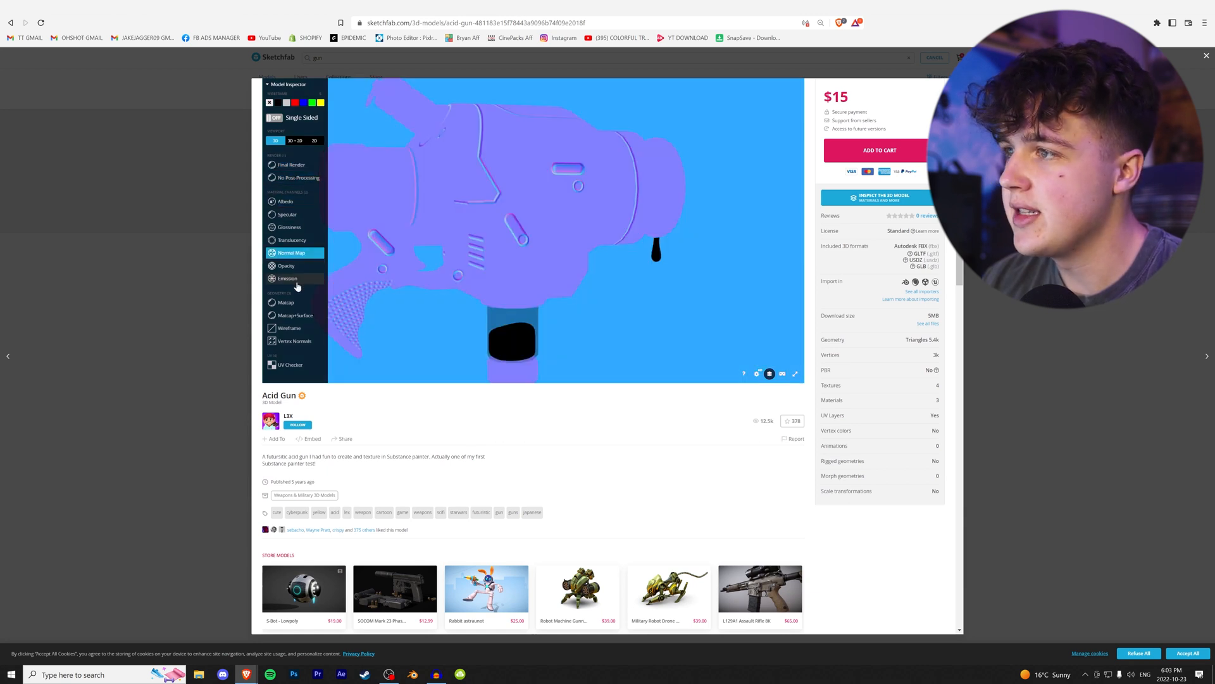
{"action": "left_click", "coordinate": [292, 239]}
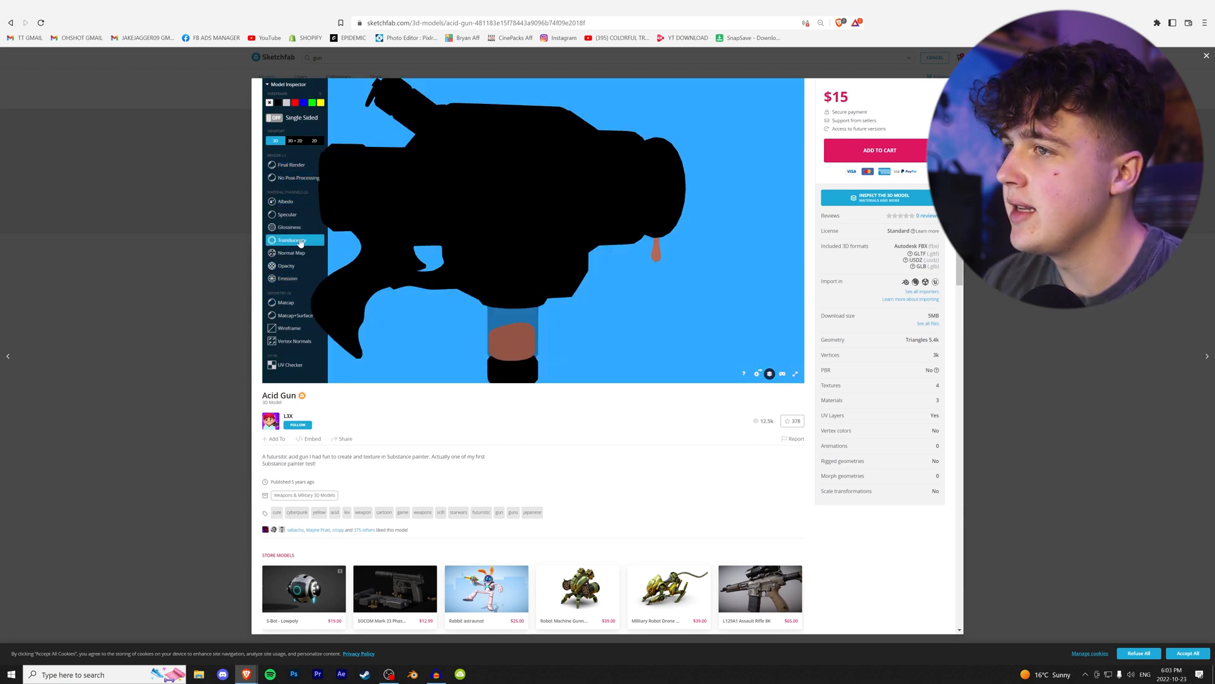
{"action": "left_click", "coordinate": [288, 327]}
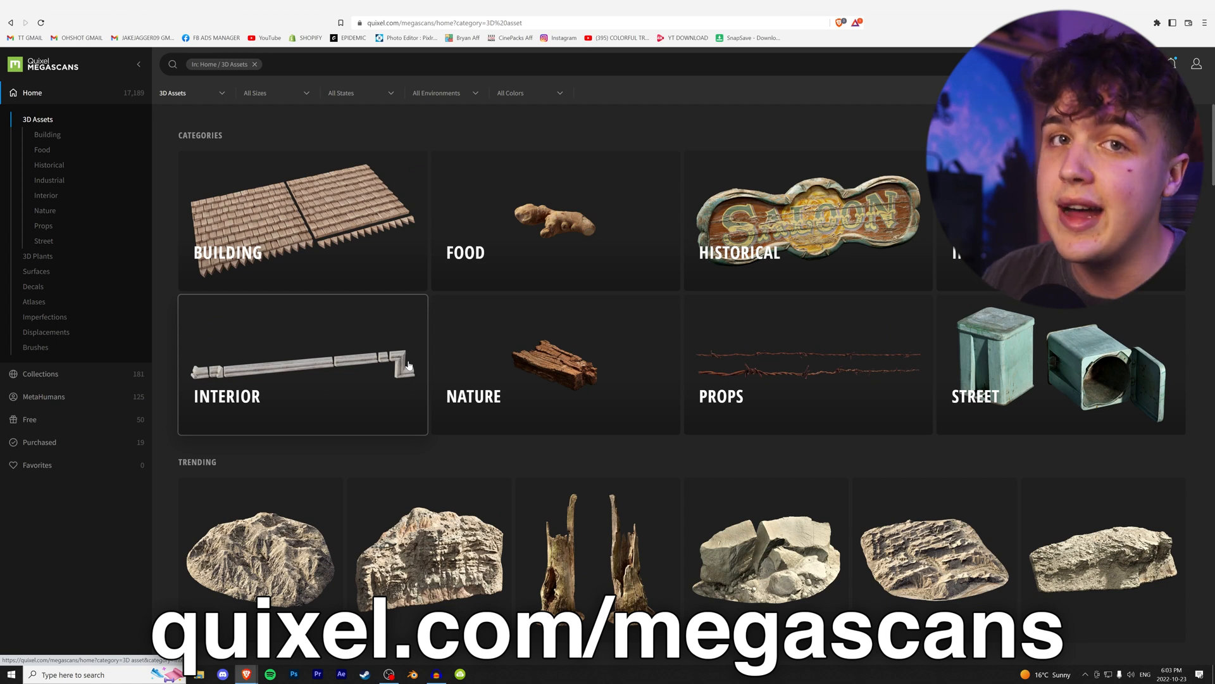
Browse Quixel Megascans' 3D asset categories and trending scans.
{"action": "scroll", "scroll_direction": "down", "scroll_amount": 3}
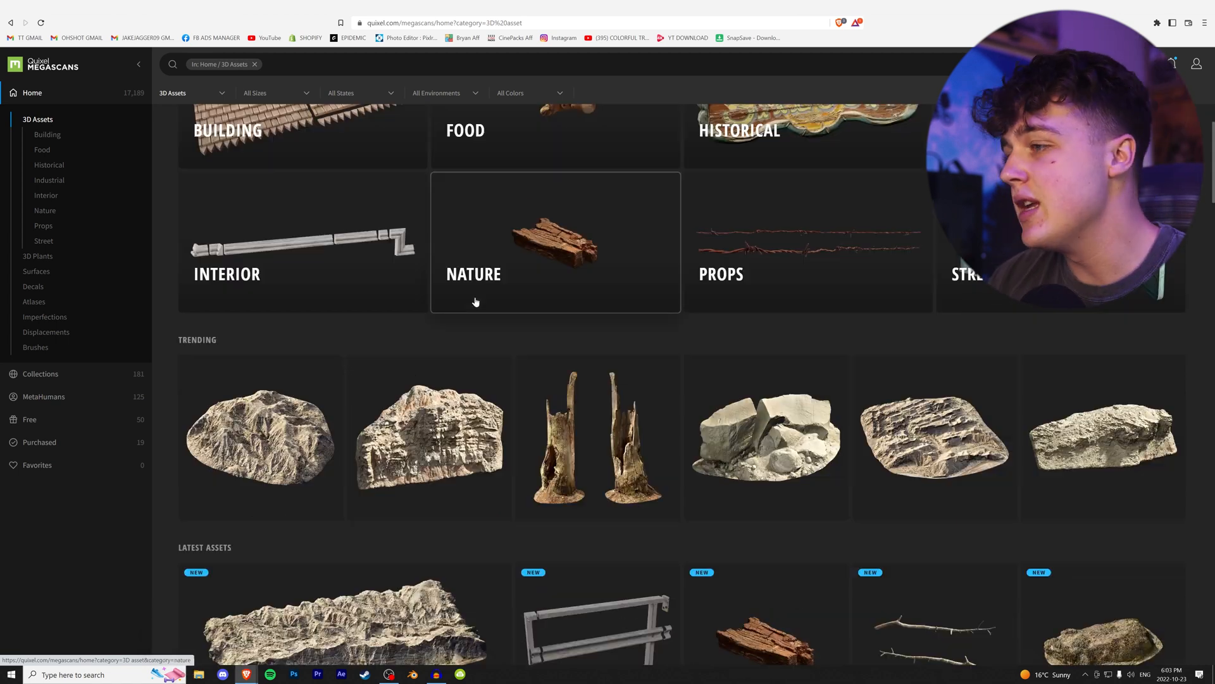
{"action": "scroll", "scroll_direction": "up", "scroll_amount": 3}
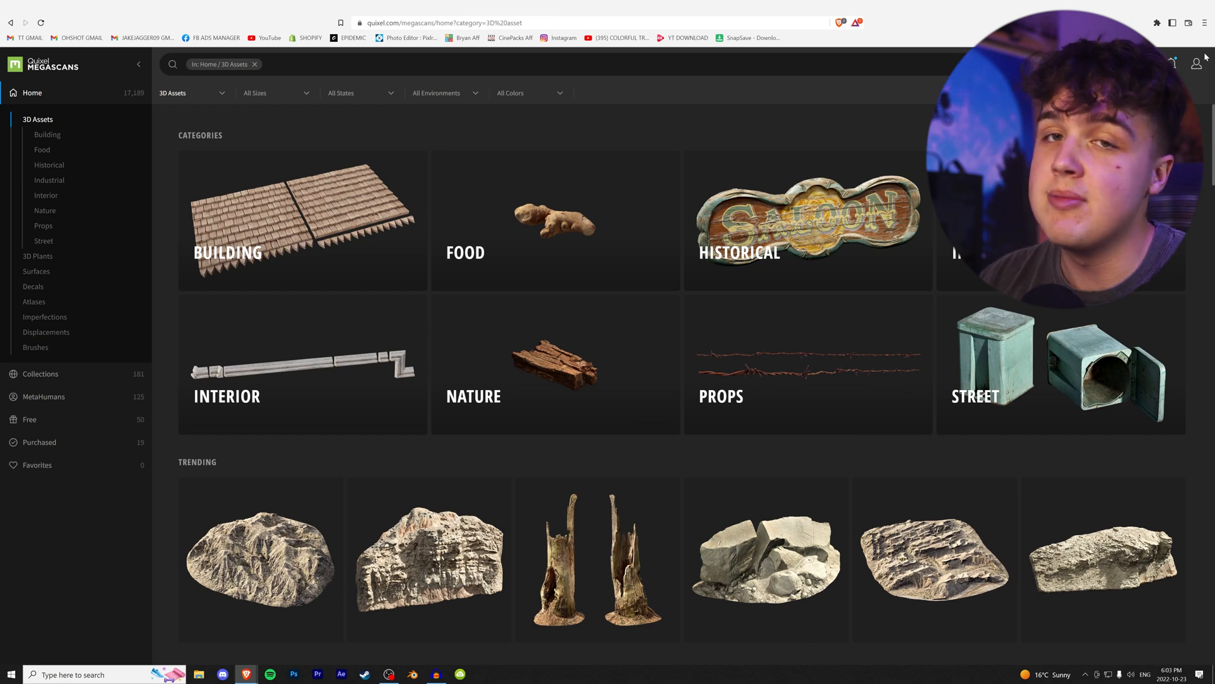
{"action": "mouse_move", "coordinate": [903, 323]}
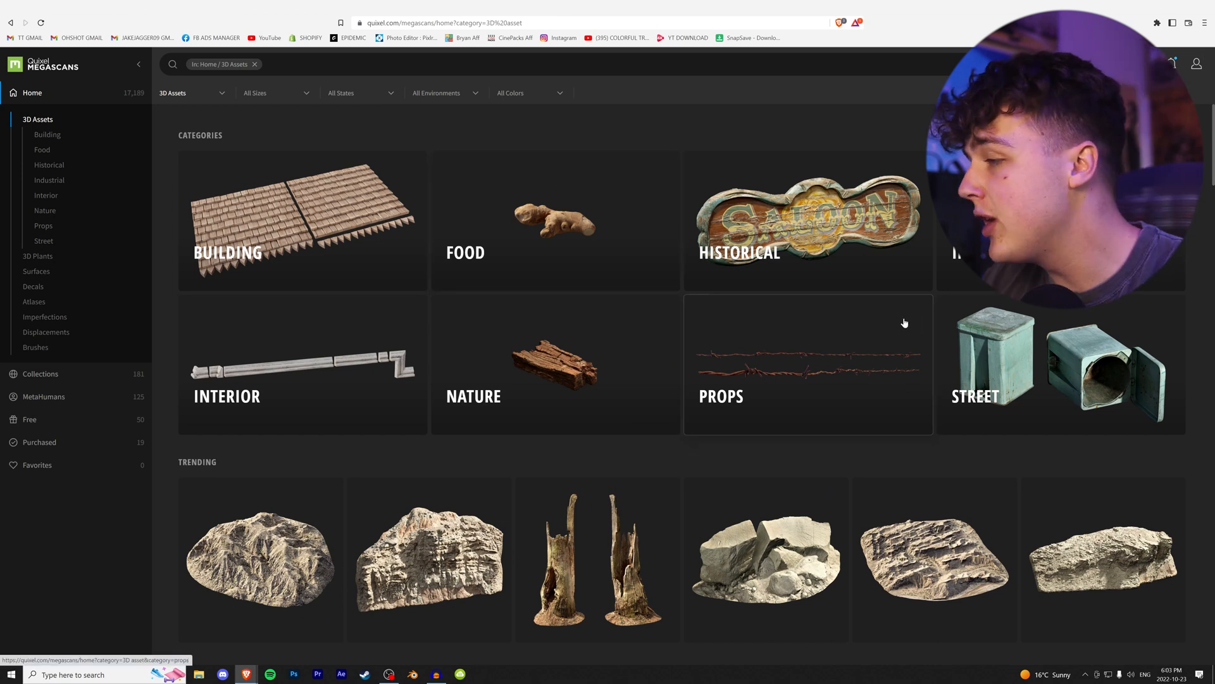
{"action": "scroll", "scroll_direction": "down", "scroll_amount": 3}
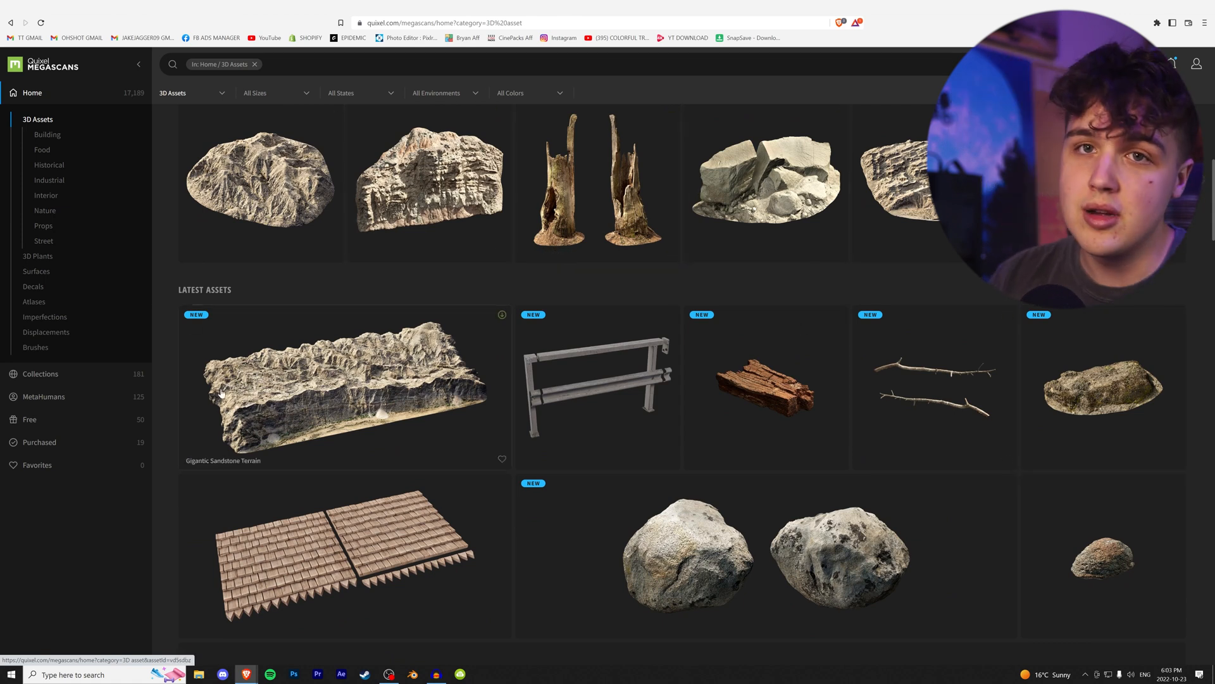
{"action": "scroll", "scroll_direction": "down", "scroll_amount": 3}
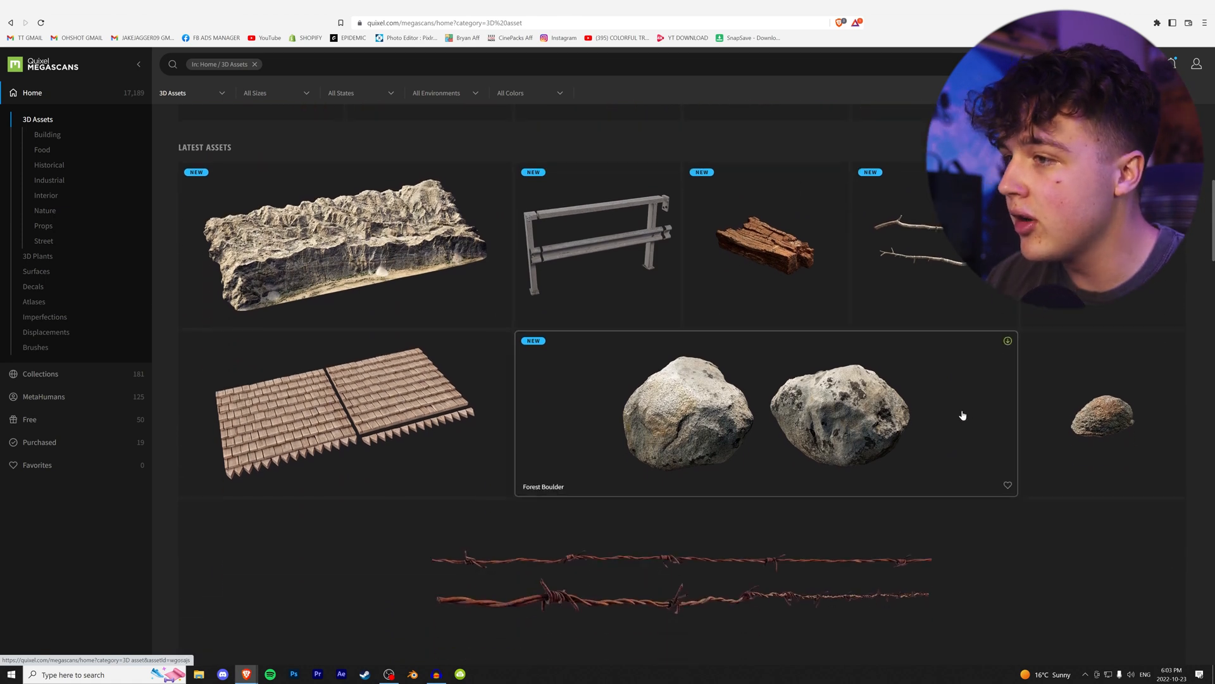
{"action": "scroll", "scroll_direction": "down", "scroll_amount": 3}
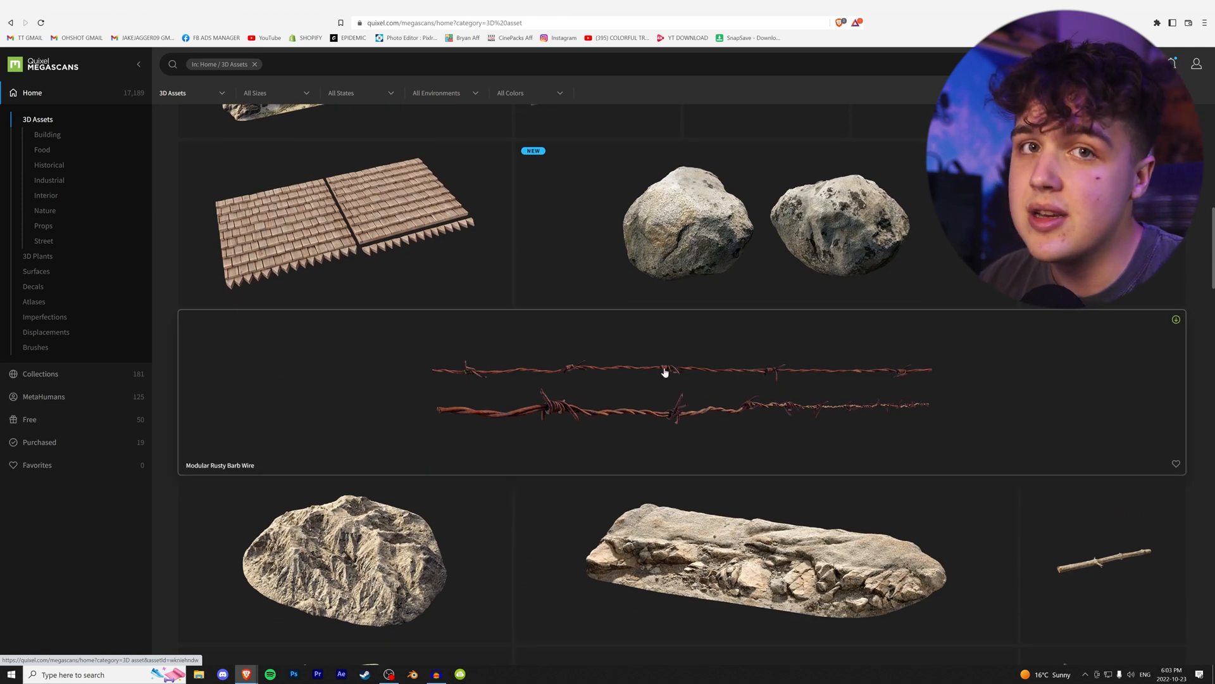
{"action": "scroll", "scroll_direction": "down", "scroll_amount": 3}
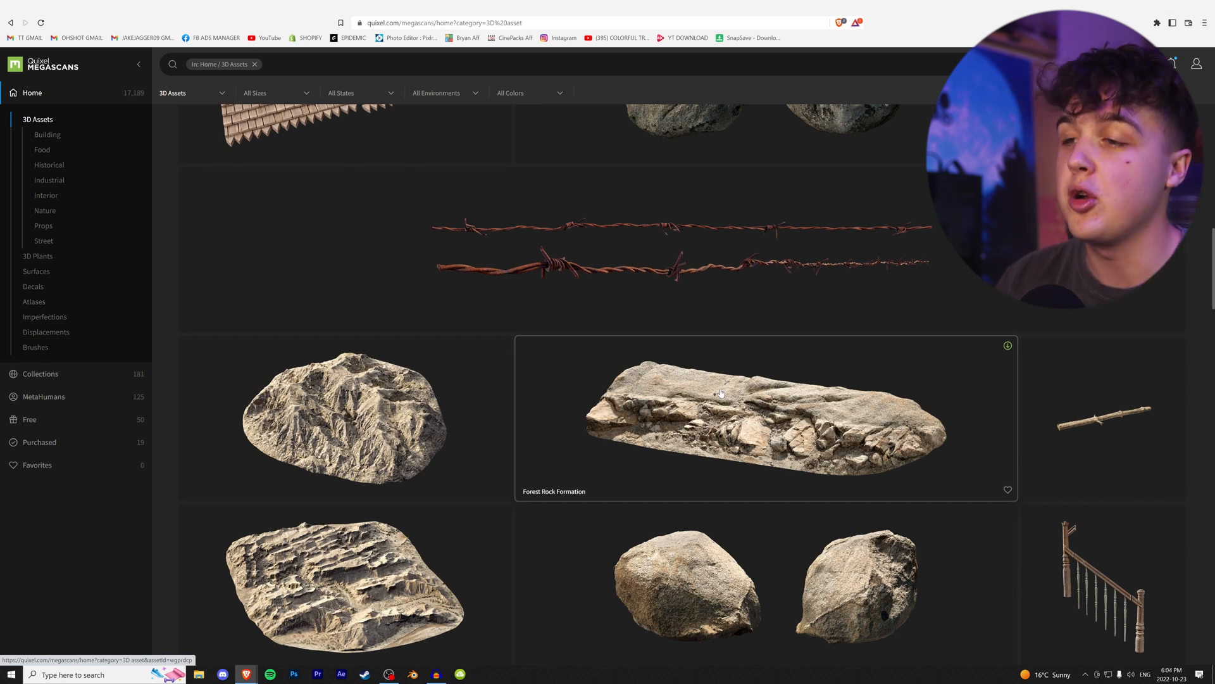
Continue to the Latest Assets and open the Old Tree Branch preview.
{"action": "scroll", "scroll_direction": "down", "scroll_amount": 3}
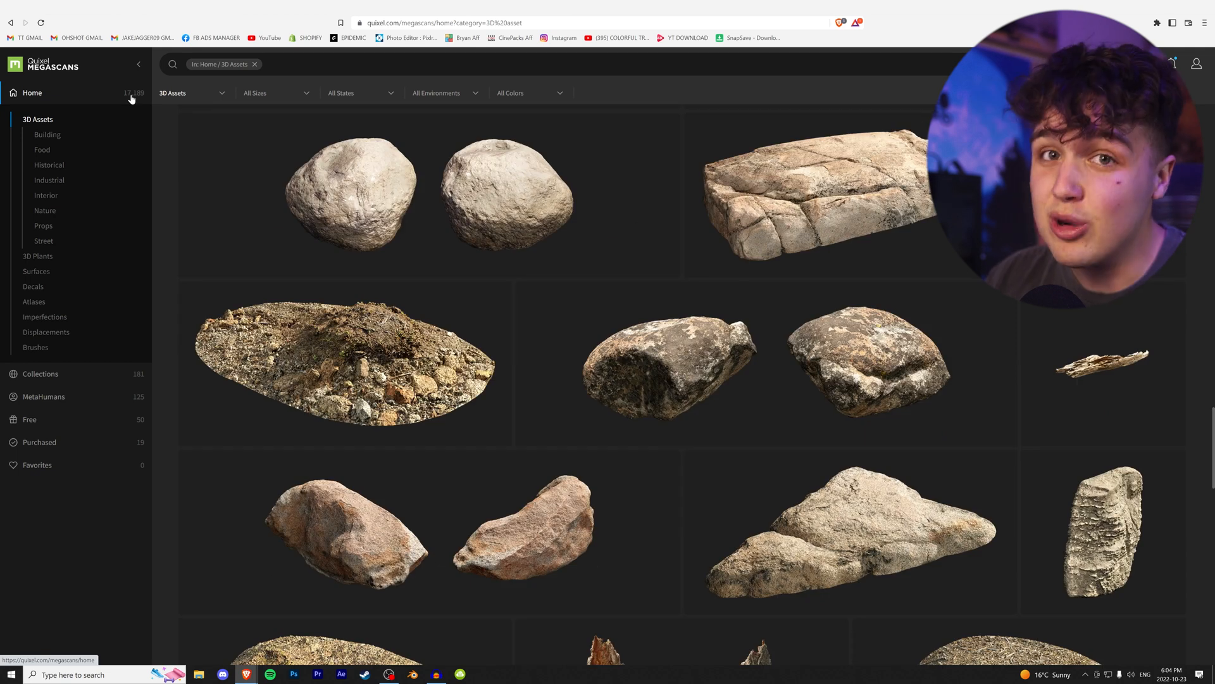
{"action": "scroll", "scroll_direction": "down", "scroll_amount": 3}
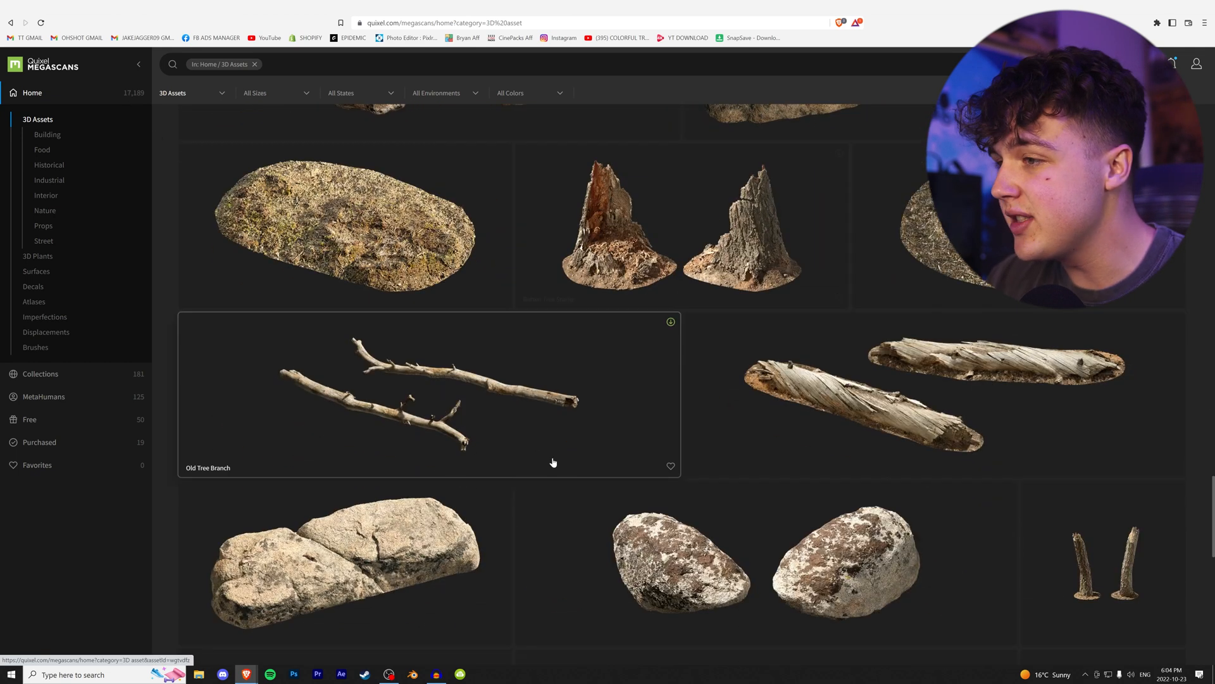
{"action": "left_click", "coordinate": [428, 395]}
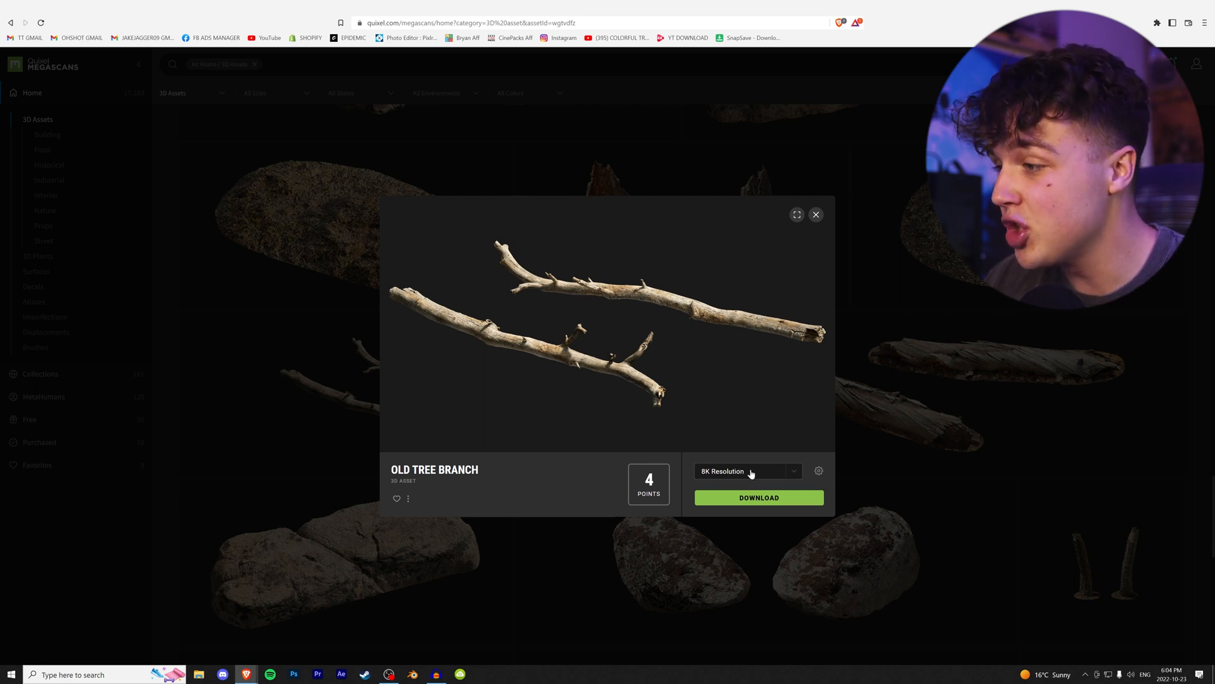
Choose 2K resolution for Old Tree Branch and view its Megascans FBX format options.
{"action": "left_click", "coordinate": [747, 471]}
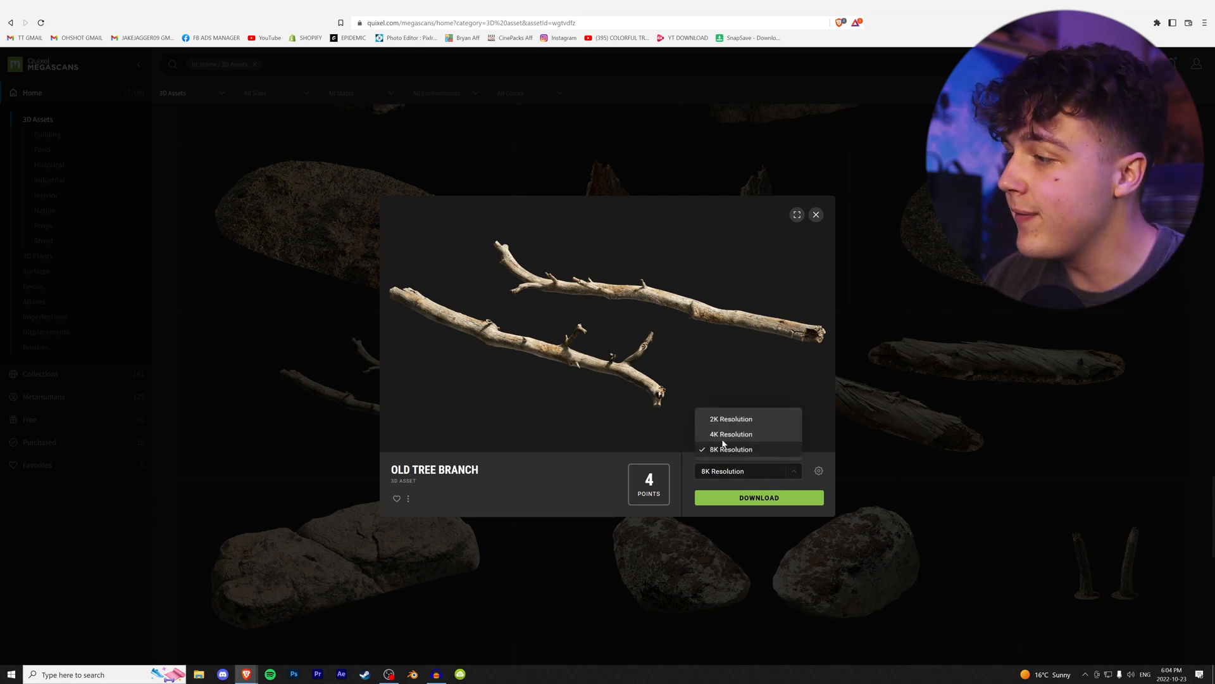
{"action": "mouse_move", "coordinate": [730, 419]}
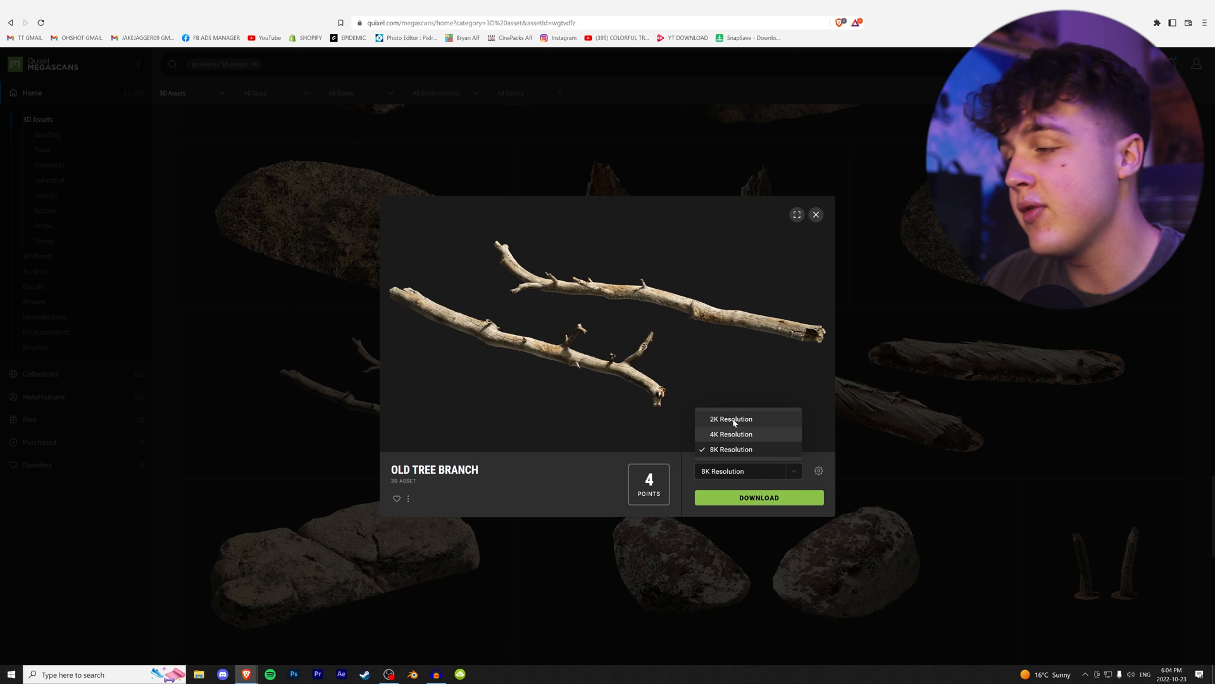
{"action": "left_click", "coordinate": [818, 470]}
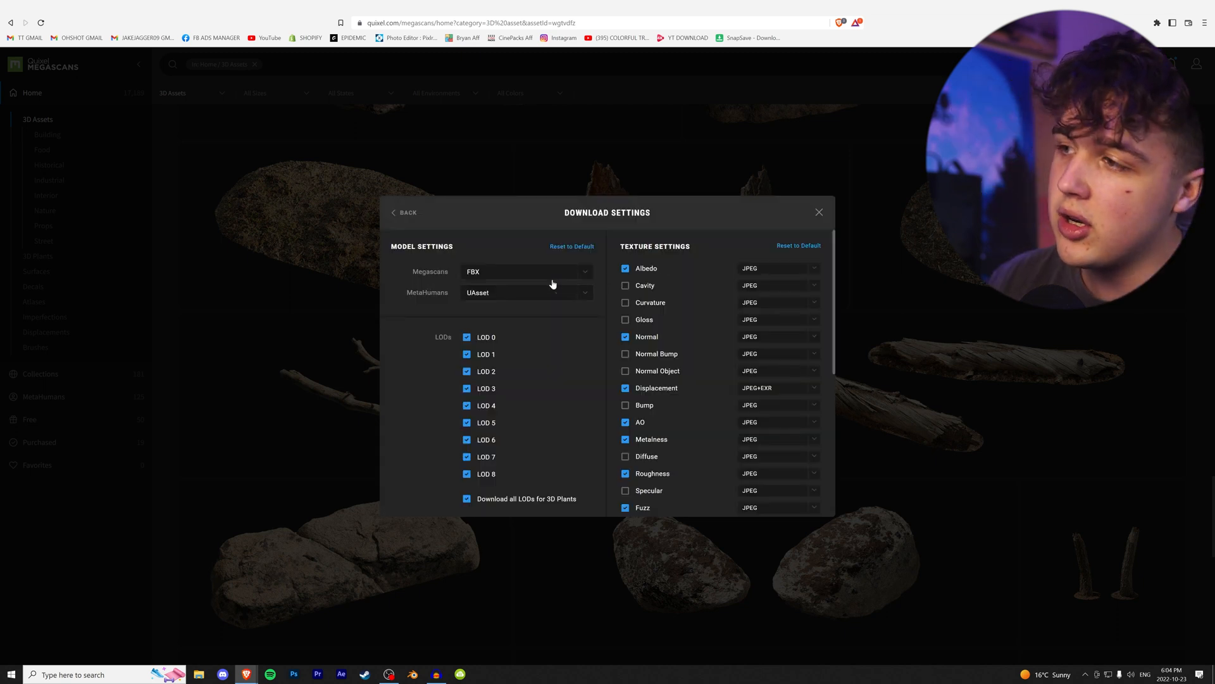
{"action": "left_click", "coordinate": [526, 271]}
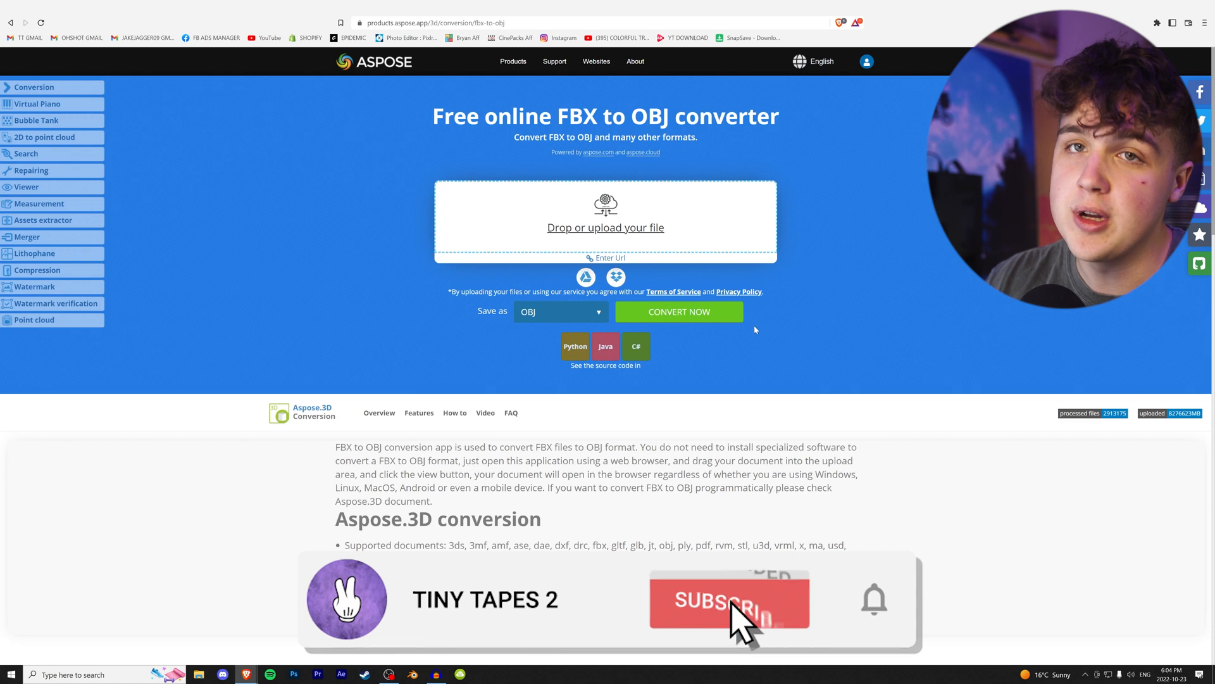
Show Aspose's free online FBX to OBJ converter page, then return to Quixel Megascans.
{"action": "left_click", "coordinate": [729, 599]}
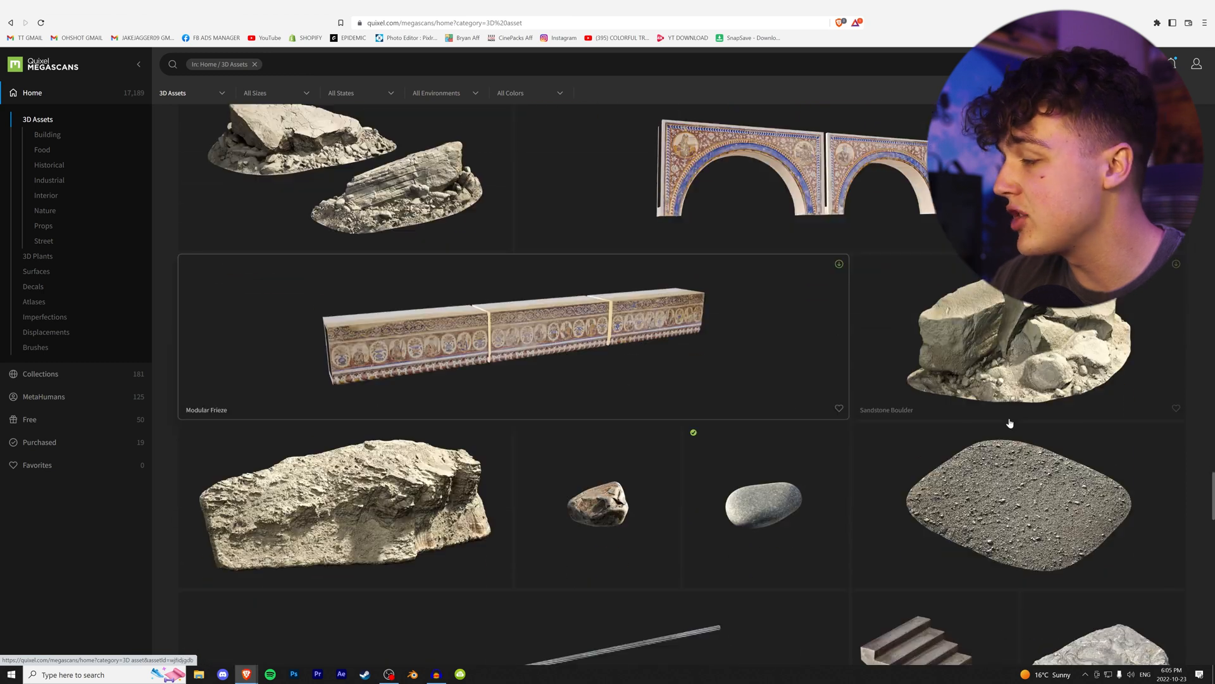
Preview Rounded Cobble, then the Large Fallen Tree (4 points, 8K), and view it fullscreen.
{"action": "left_click", "coordinate": [762, 503]}
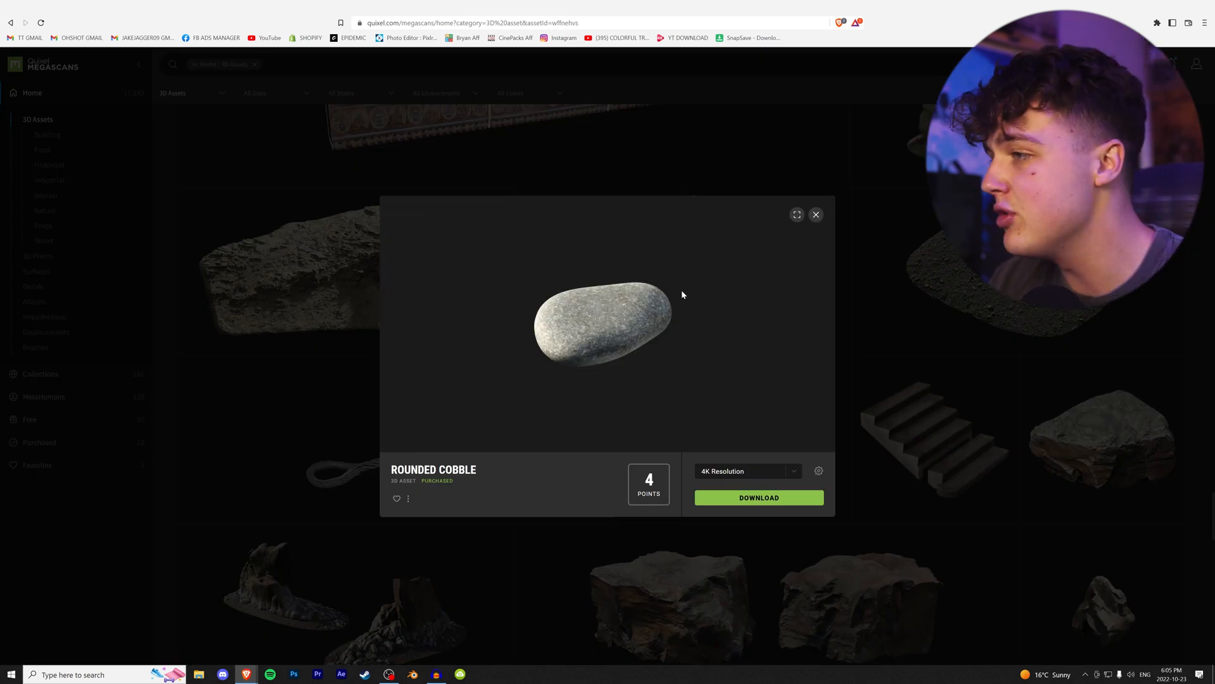
{"action": "left_click", "coordinate": [815, 214]}
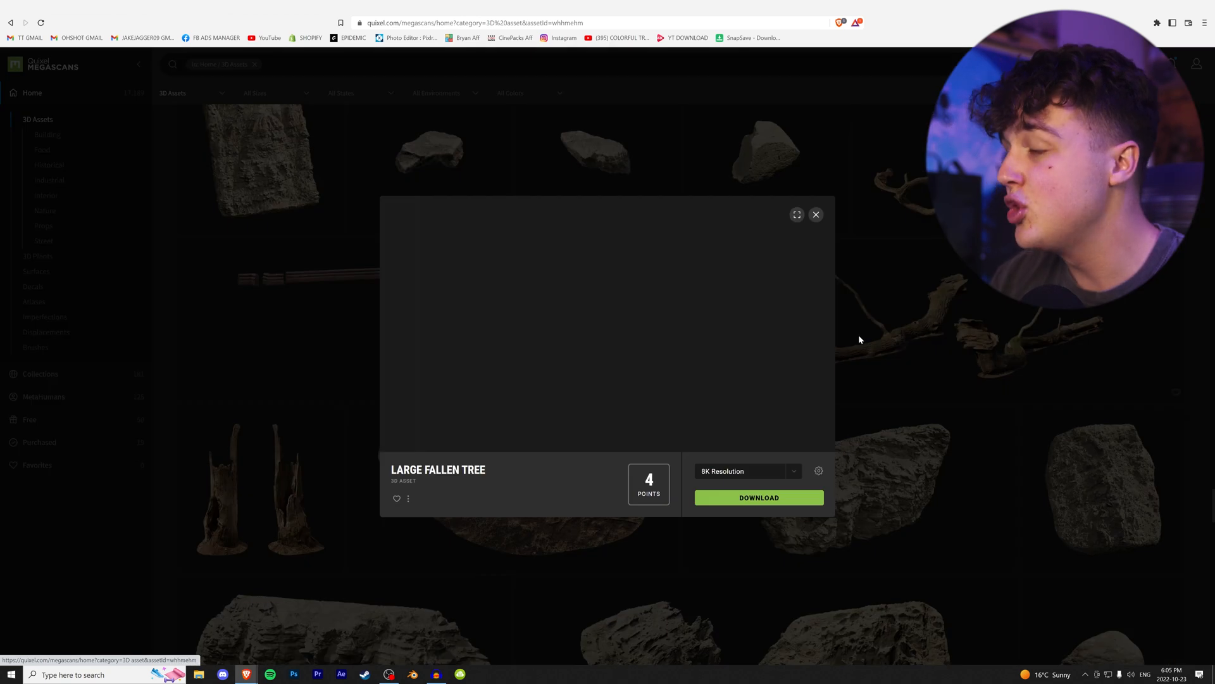
{"action": "left_click", "coordinate": [796, 215]}
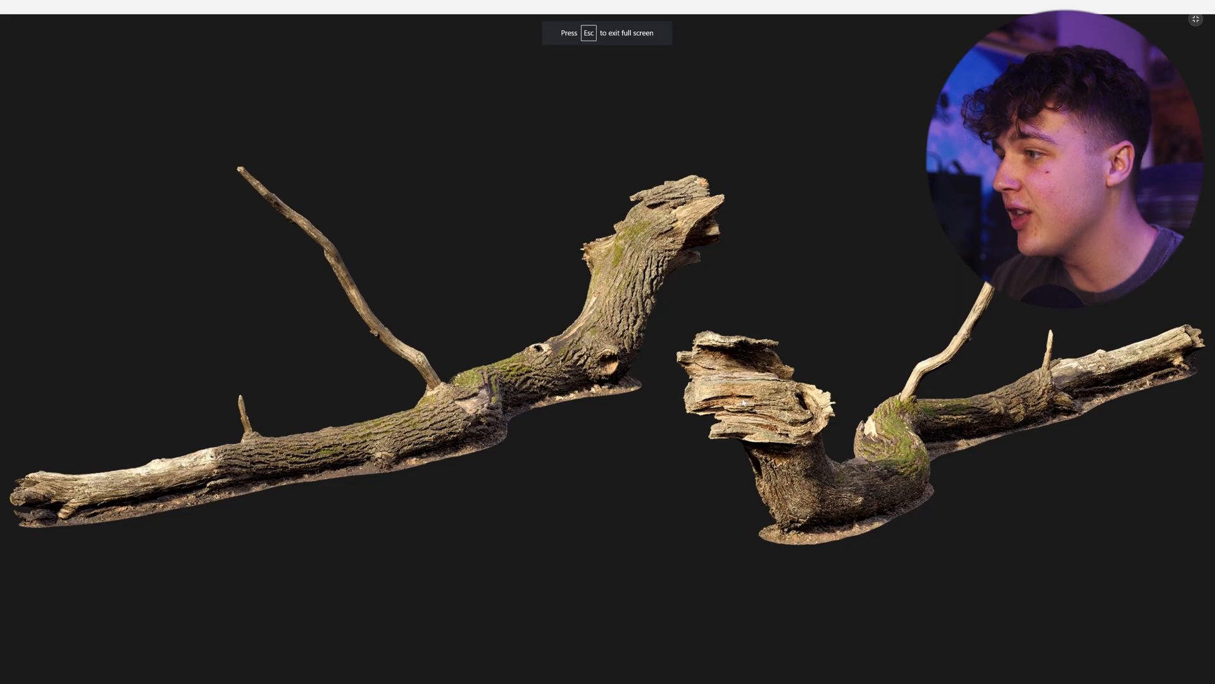